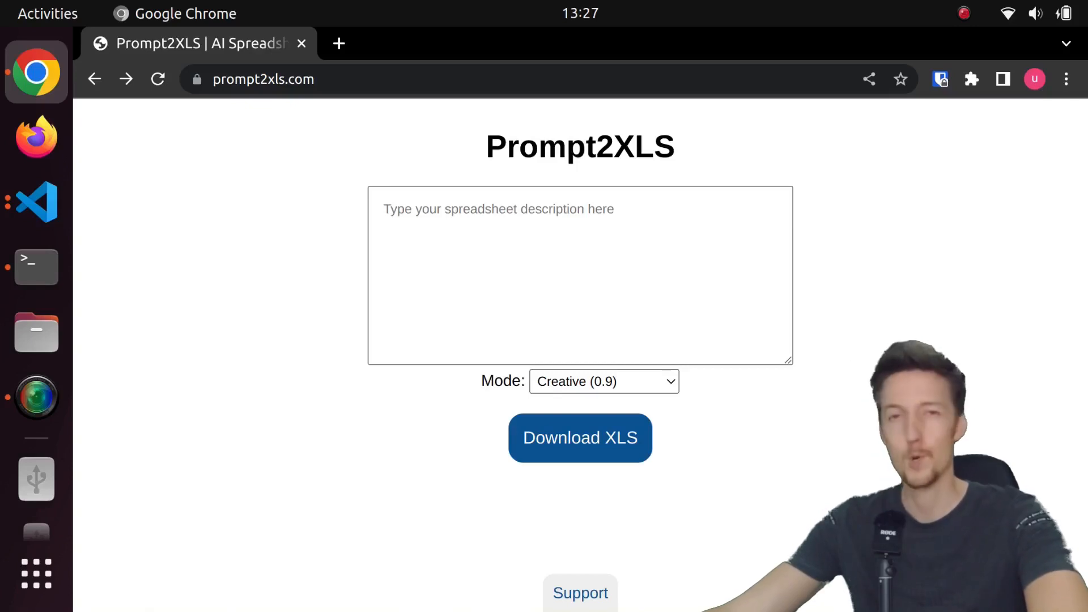
# Describe a beginner full-body workout plan with 5 exercises and volume calculator, generate and download the XLS.
pyautogui.click(37, 202)
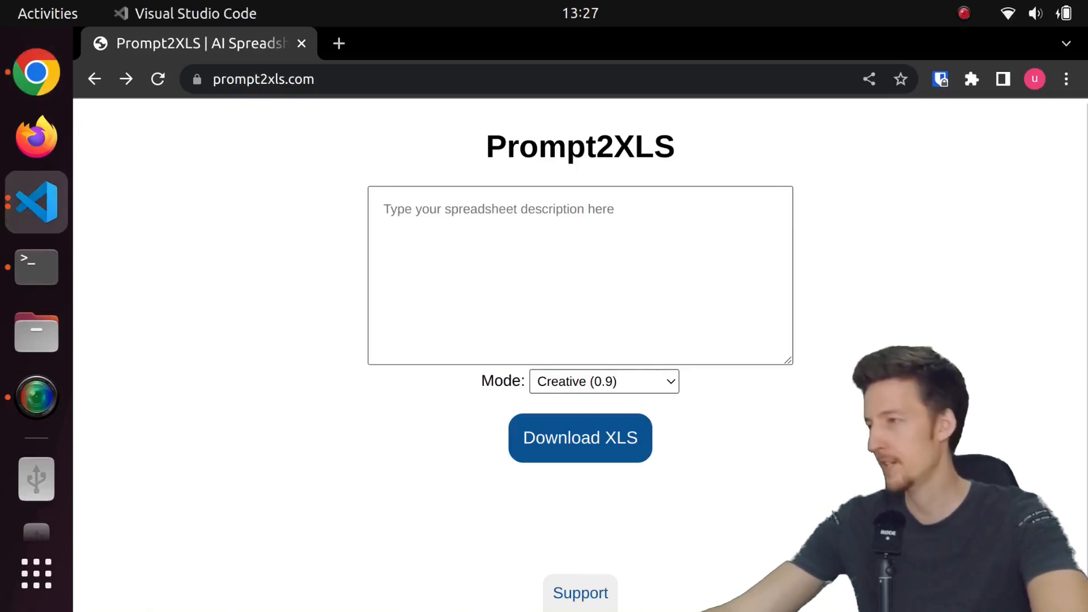
pyautogui.write('A full body workout plan with 5 exercises for a beginner lifter, including a volume calculator')
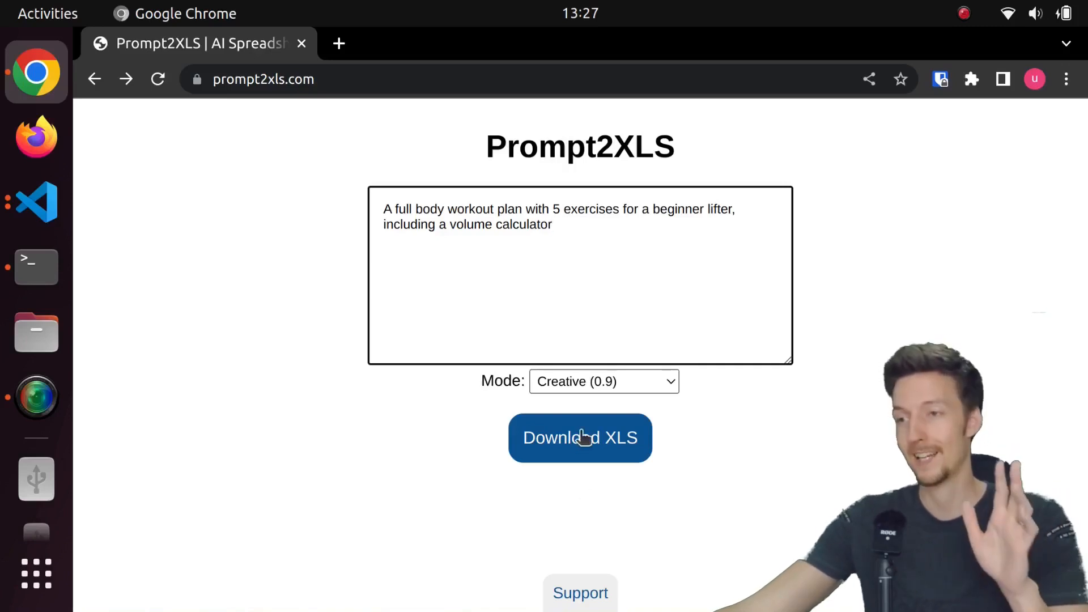
pyautogui.click(579, 438)
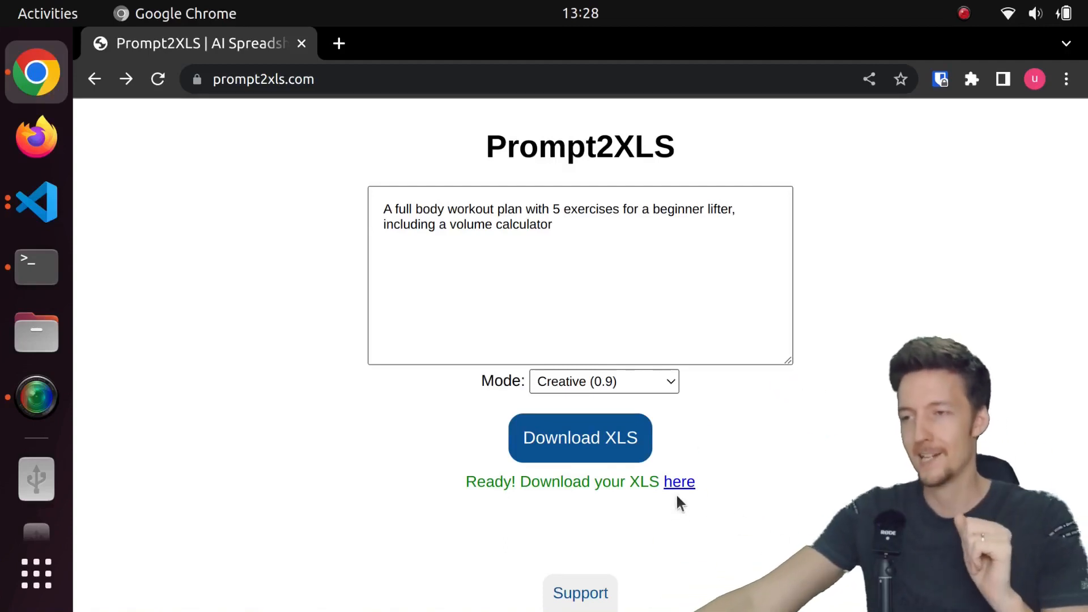
pyautogui.click(679, 481)
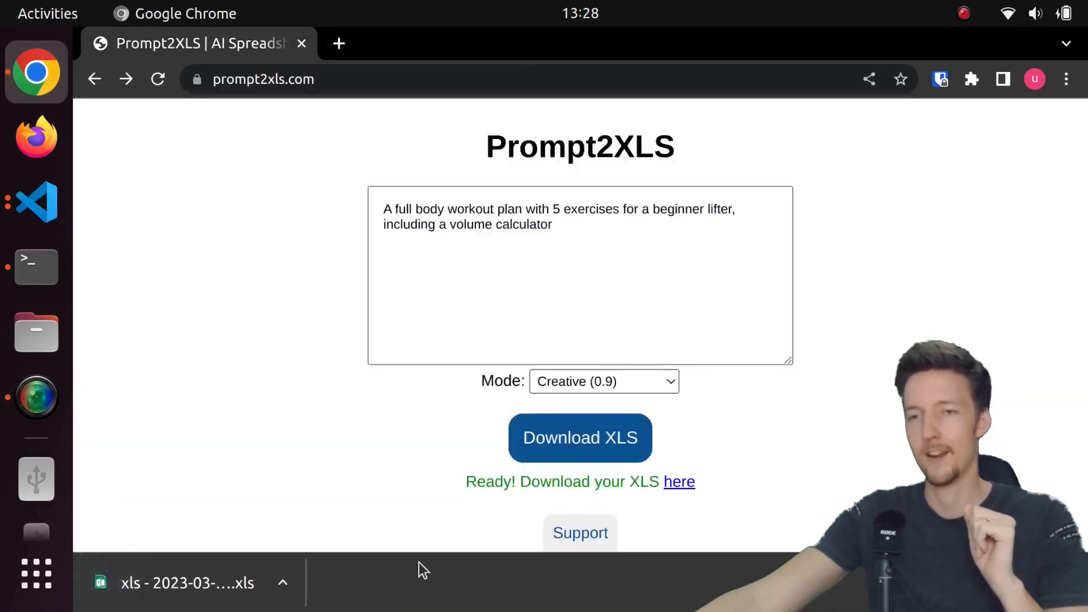
# Open the downloaded workout plan XLS in LibreOffice Calc to review the five exercises.
pyautogui.click(187, 583)
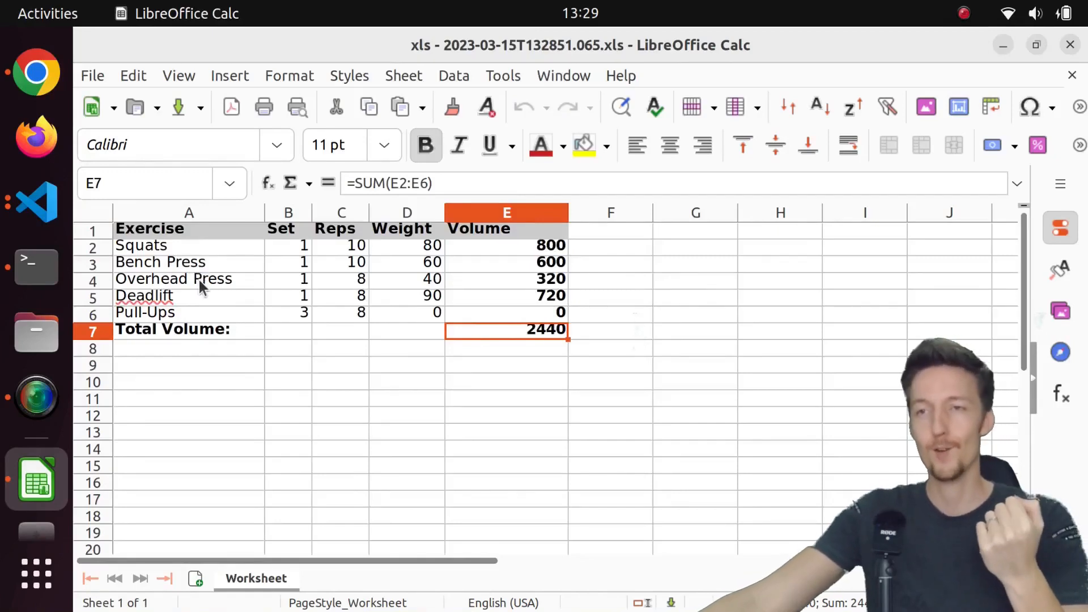
pyautogui.moveTo(204, 360)
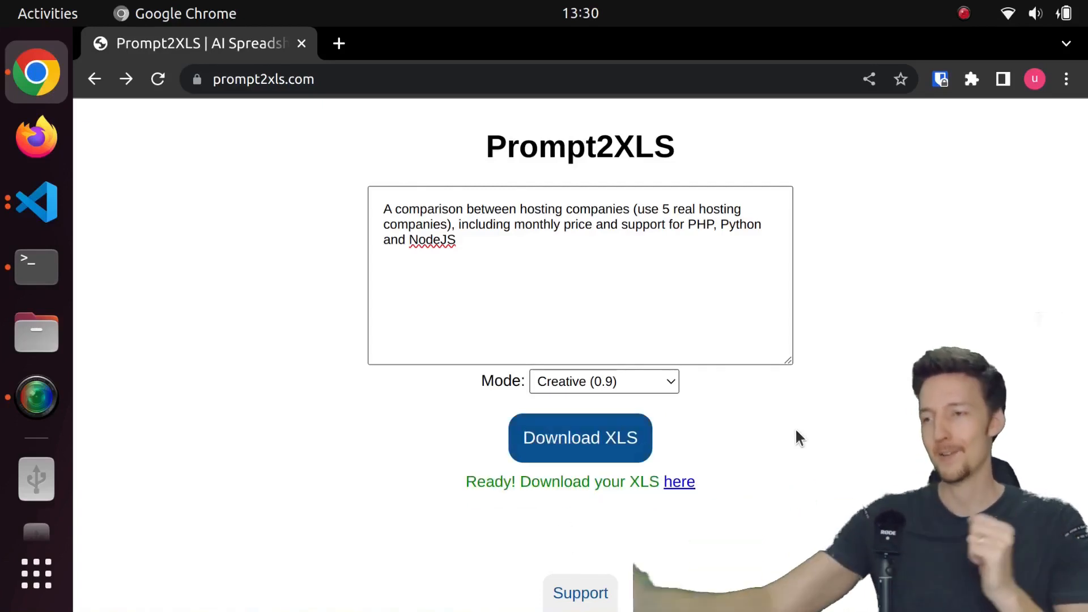
# Adjust the prompt to five real hosting companies with price and PHP/Python/NodeJS support, generate and download it.
pyautogui.click(678, 482)
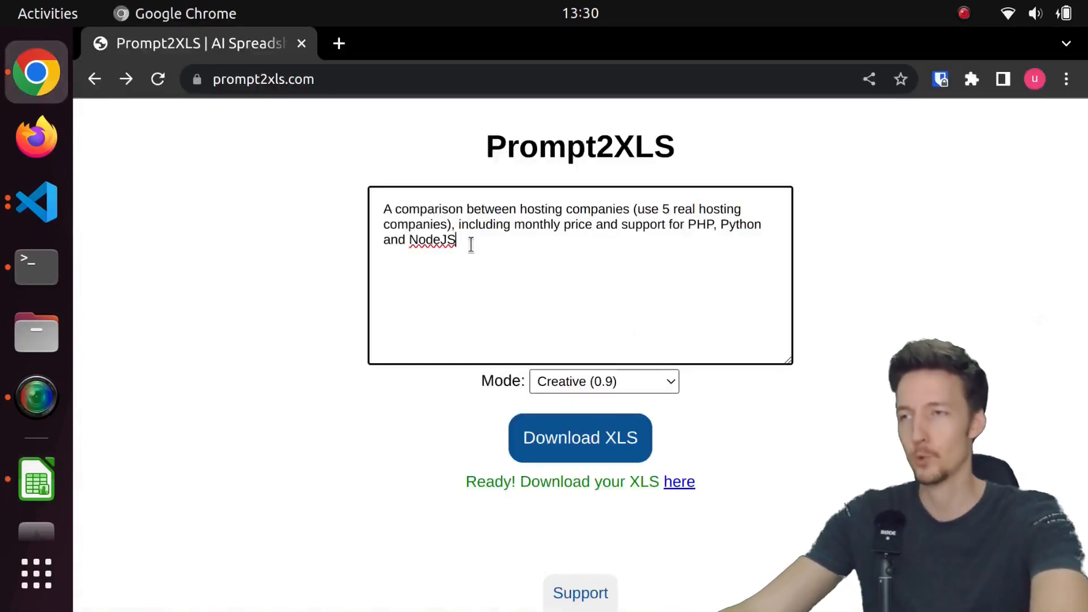
pyautogui.write('ad')
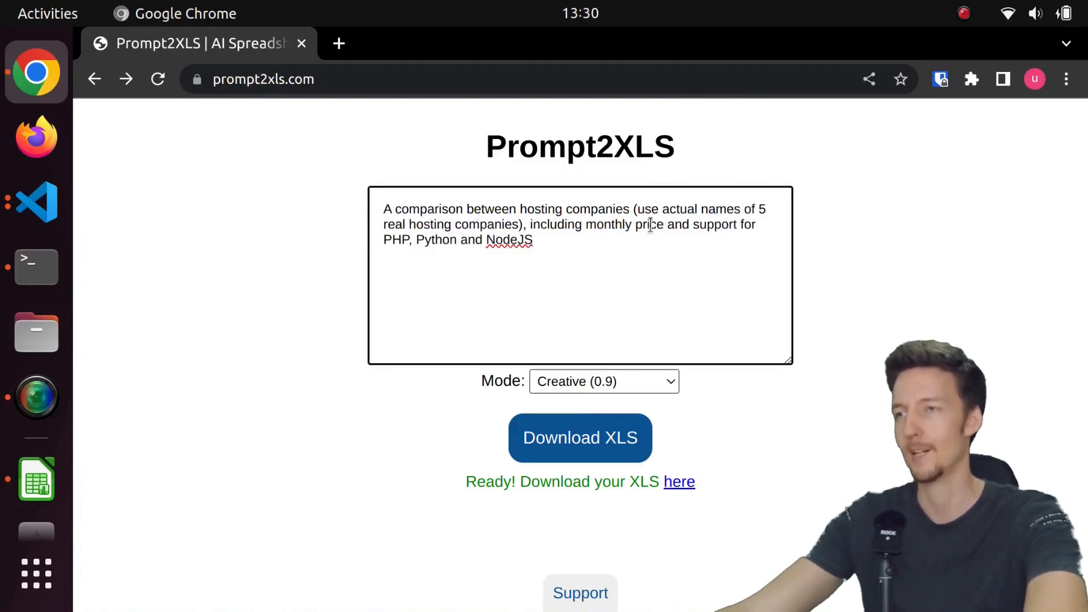
pyautogui.click(579, 437)
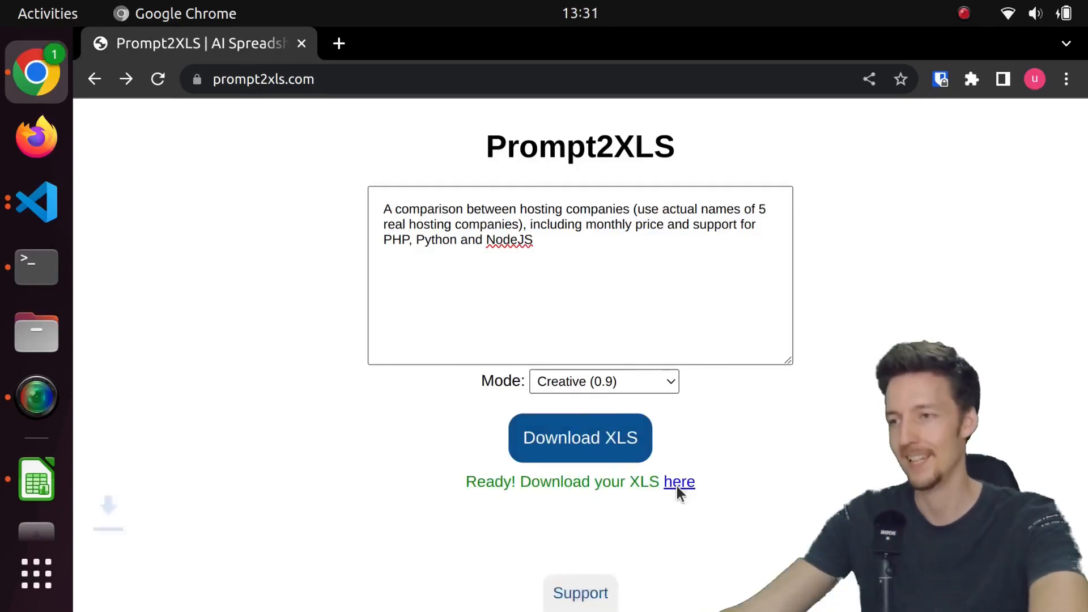
# Open the hosting comparison in Calc and inspect the Monthly Price and language-support columns.
pyautogui.click(679, 482)
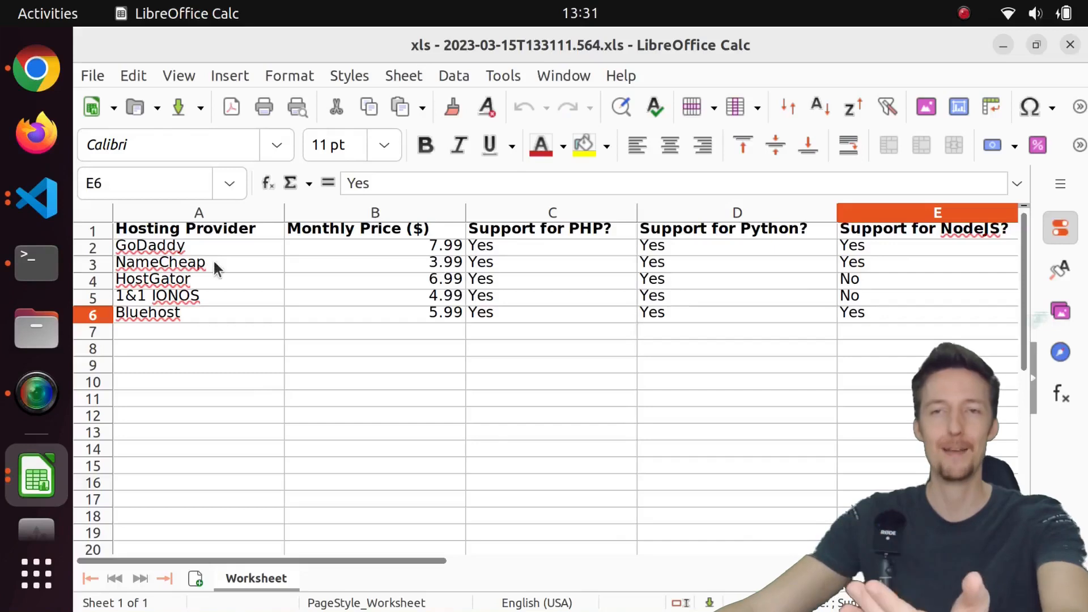
pyautogui.moveTo(205, 367)
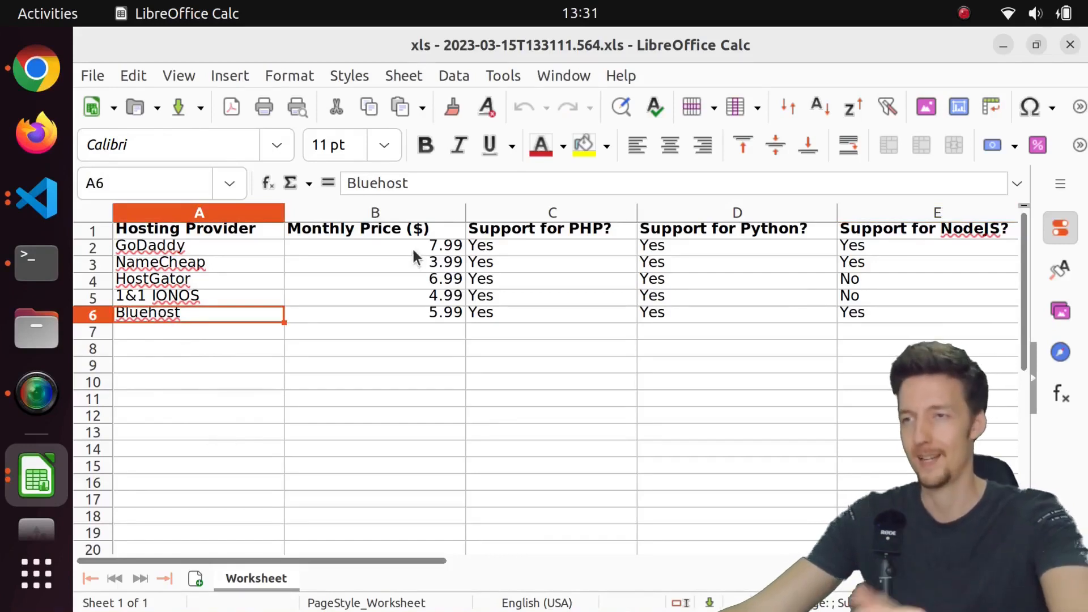
pyautogui.moveTo(375, 245); pyautogui.dragTo(375, 313)
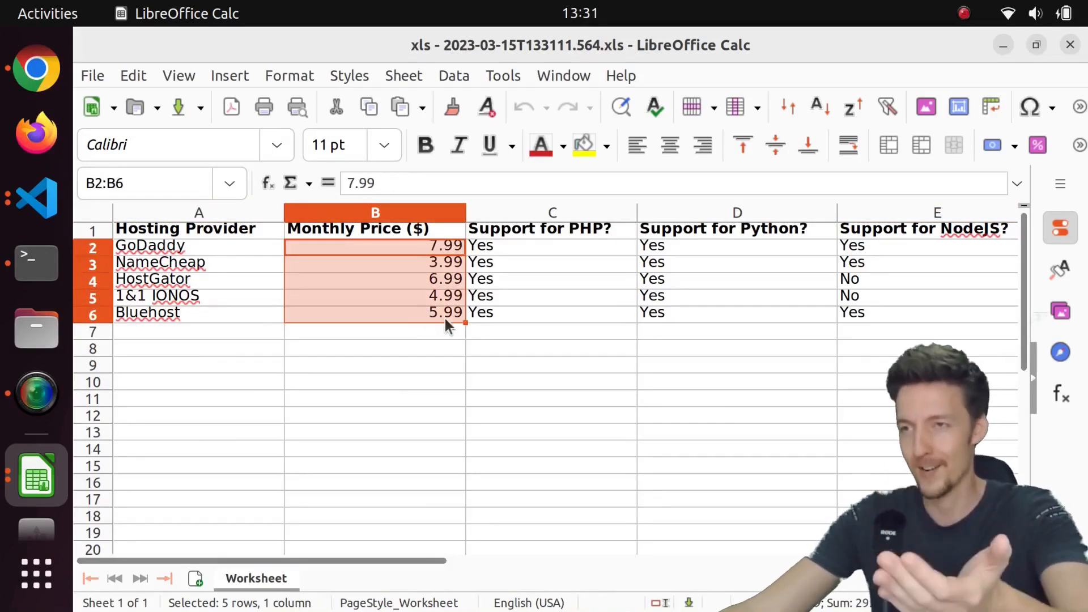
pyautogui.click(375, 331)
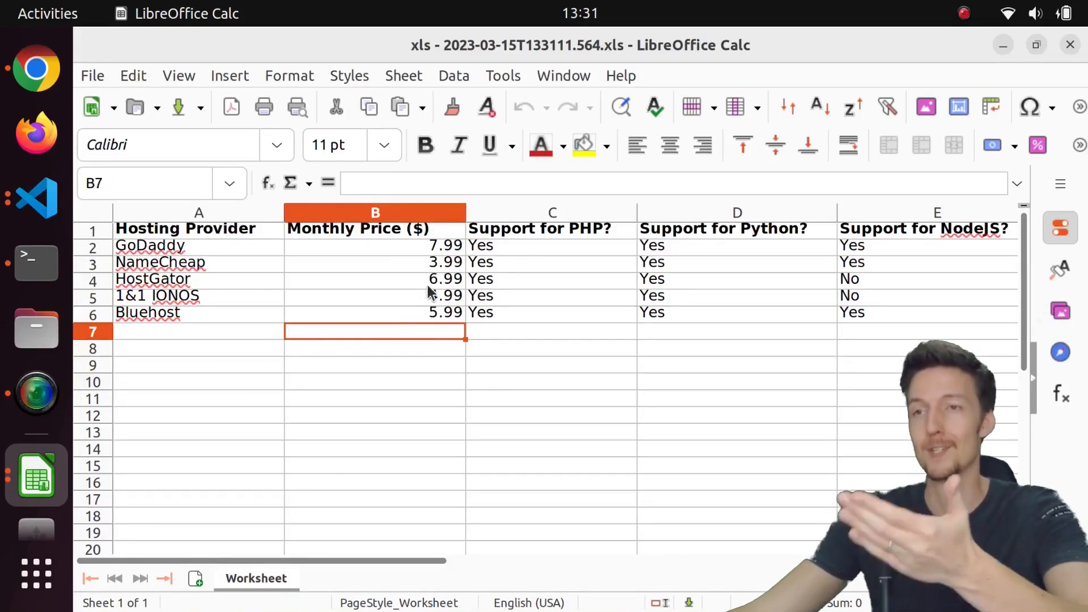
pyautogui.moveTo(375, 228); pyautogui.dragTo(375, 312)
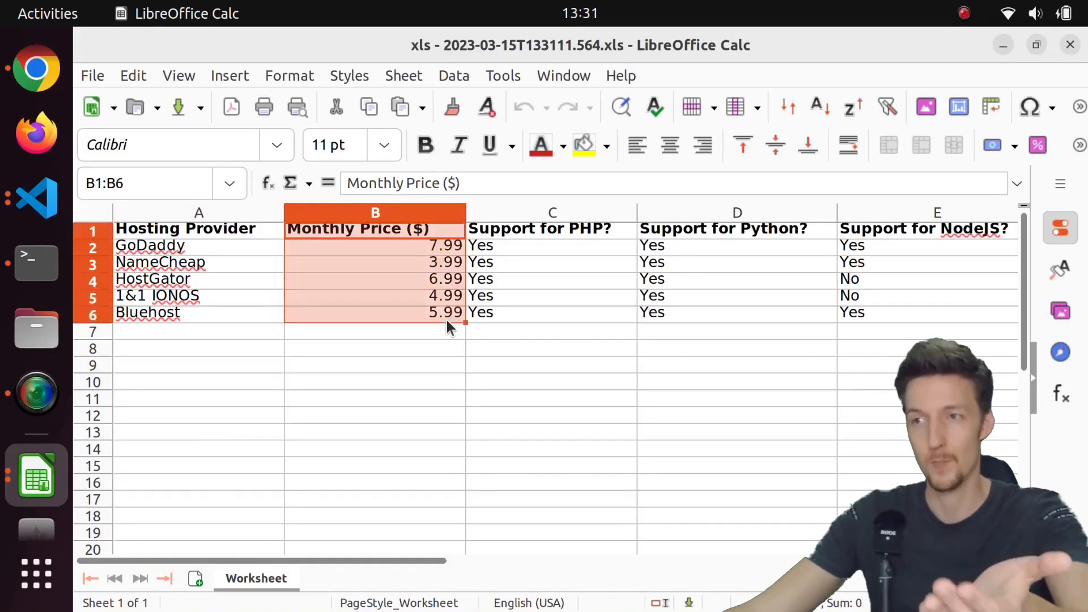
pyautogui.click(550, 331)
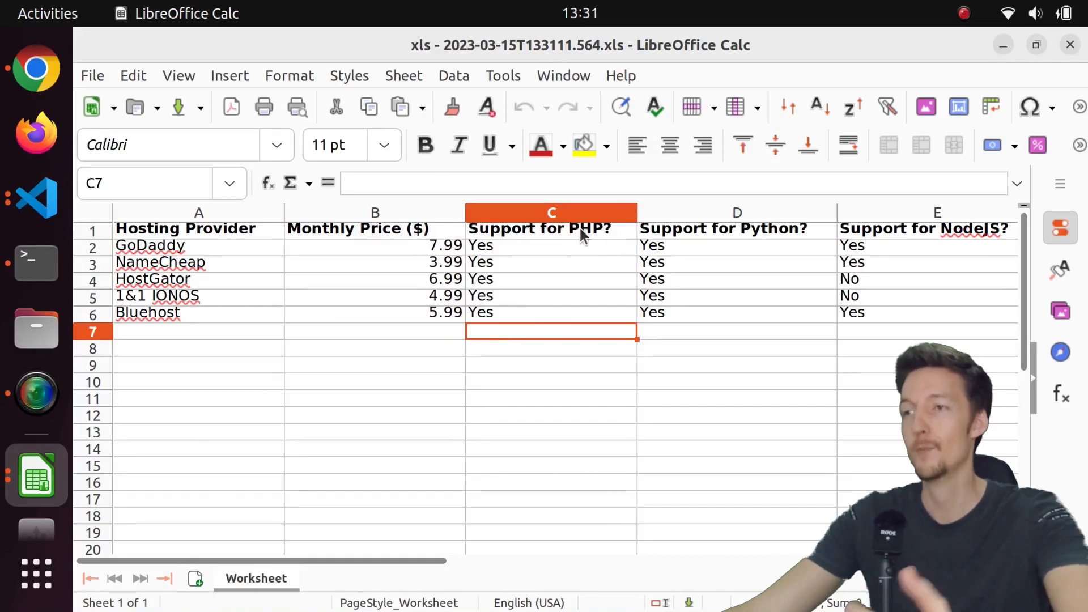
pyautogui.moveTo(551, 245); pyautogui.dragTo(551, 313)
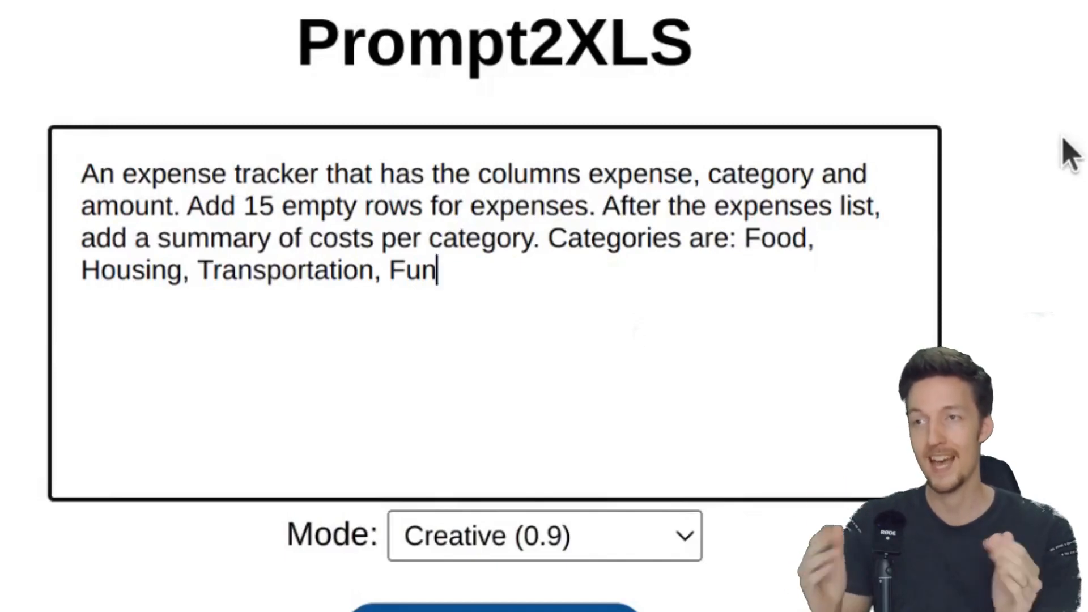
# Generate the expense tracker with 15 empty rows and a per-category cost summary.
pyautogui.click(579, 437)
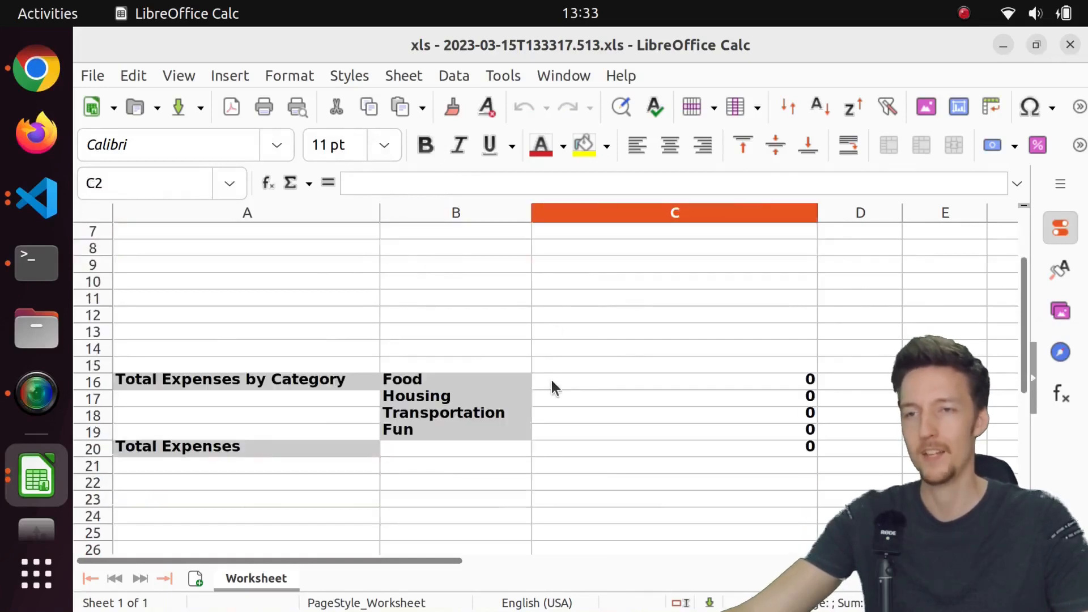
# Inspect the category summary block, finding Food's total uses =SUMIF(B2:B15,"Food",C2:C15).
pyautogui.click(246, 379)
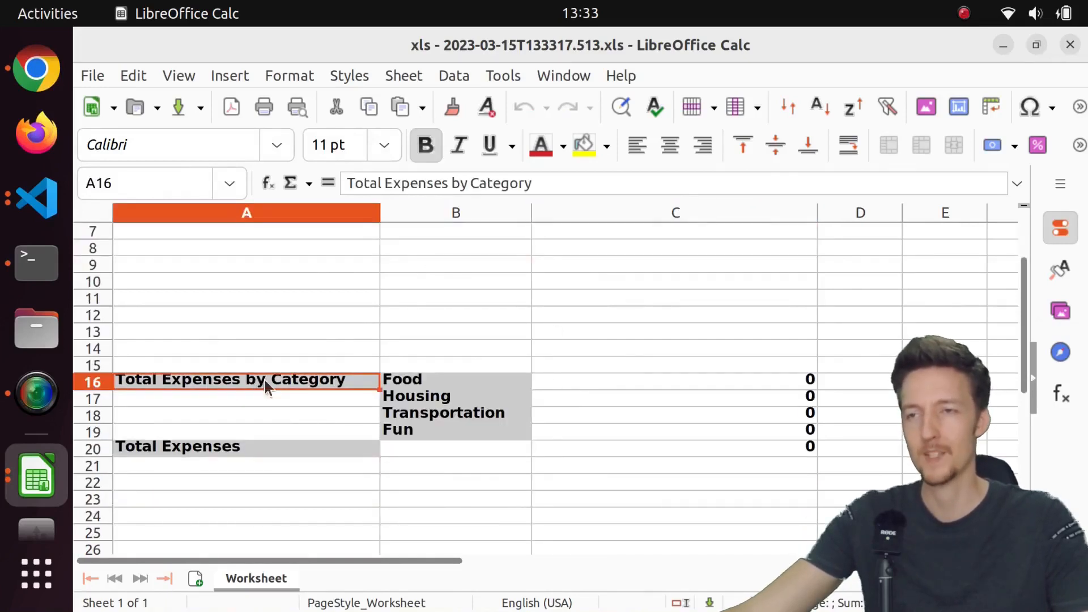
pyautogui.click(455, 396)
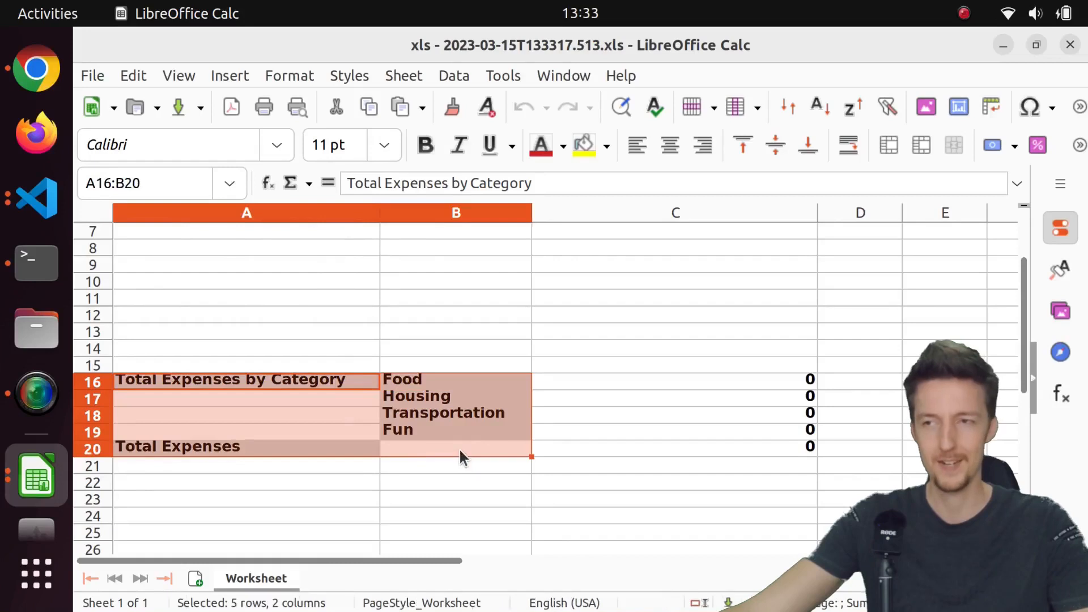
pyautogui.click(455, 448)
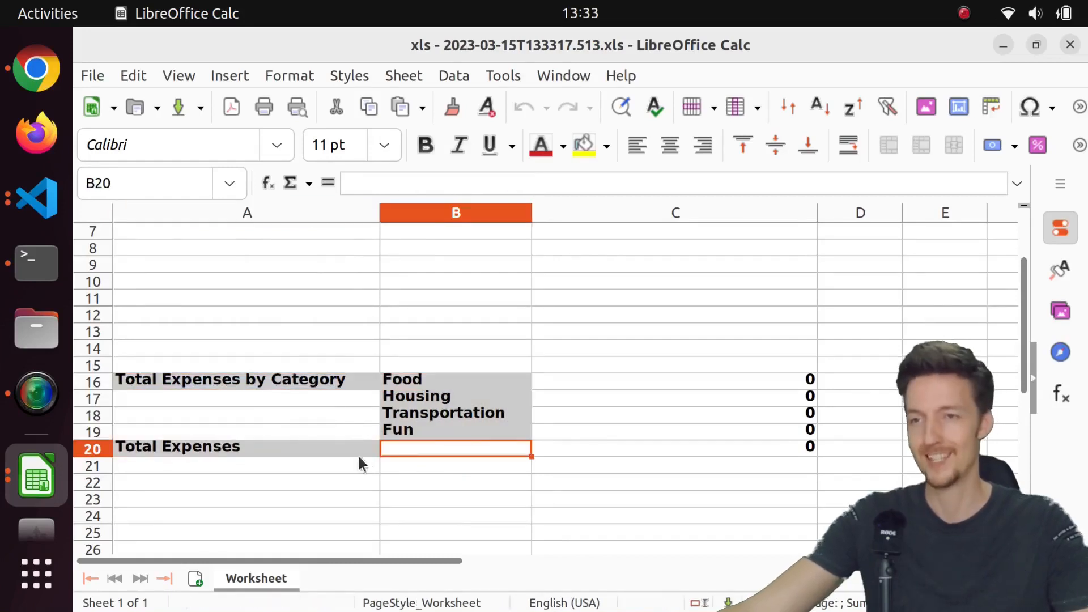
pyautogui.write('=SUMIF(B2:B15,"Food",C2:C15)')
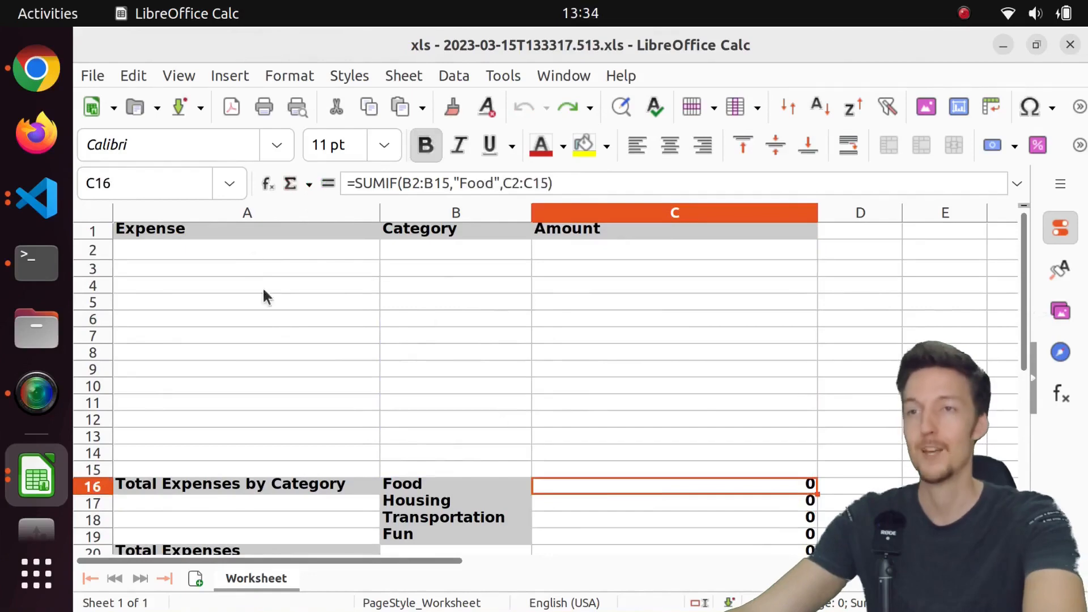
# Enter Burger 5 and Fries 4 as Food expenses, confirming the Food total reaches 9.
pyautogui.write('Burger')
pyautogui.click(455, 249)
pyautogui.write('Food')
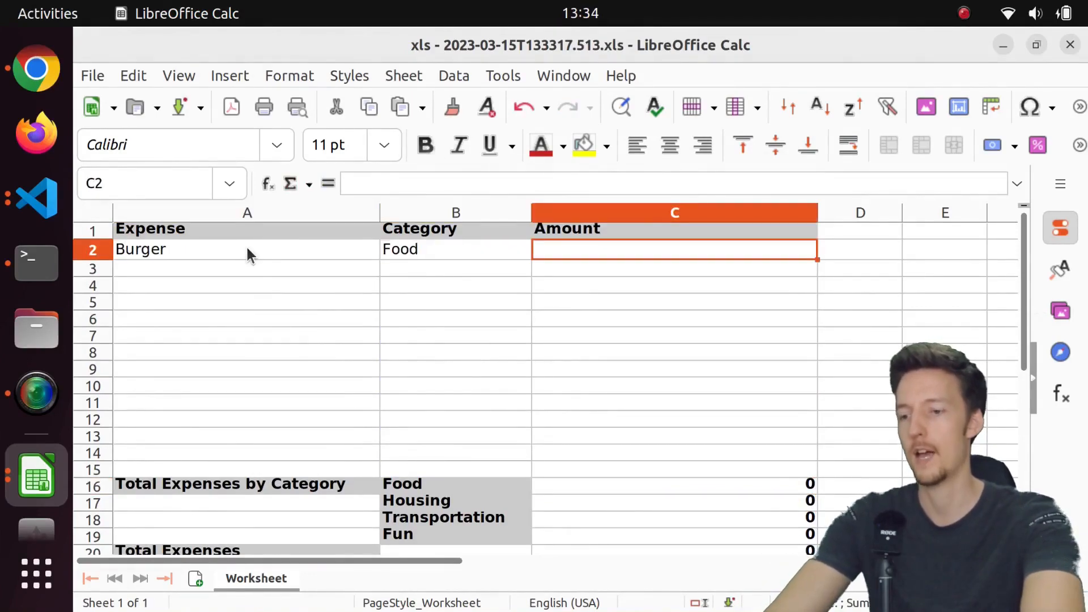
pyautogui.write('5')
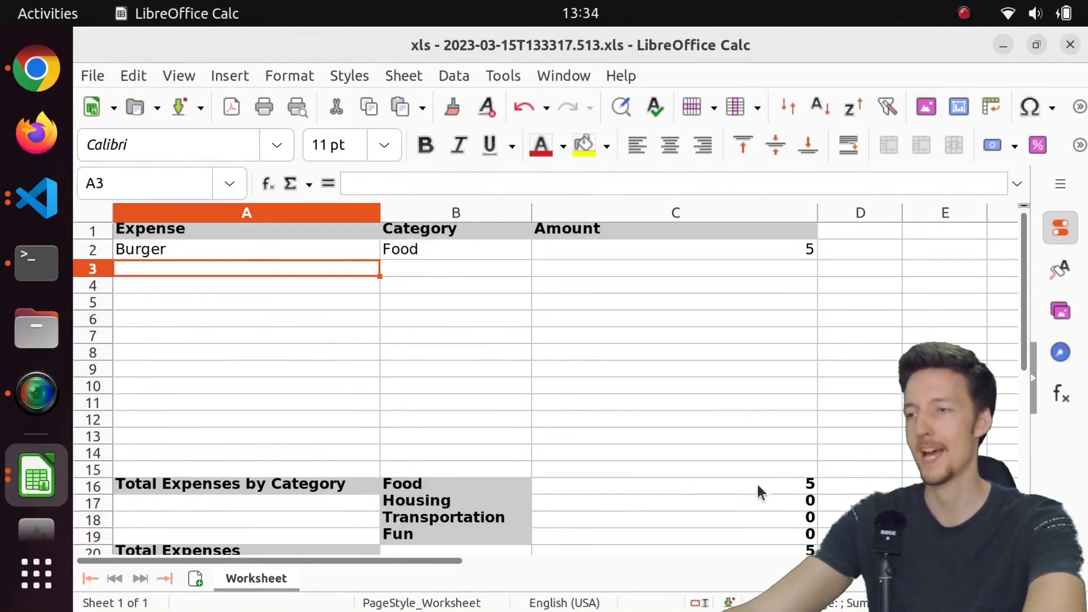
pyautogui.click(673, 483)
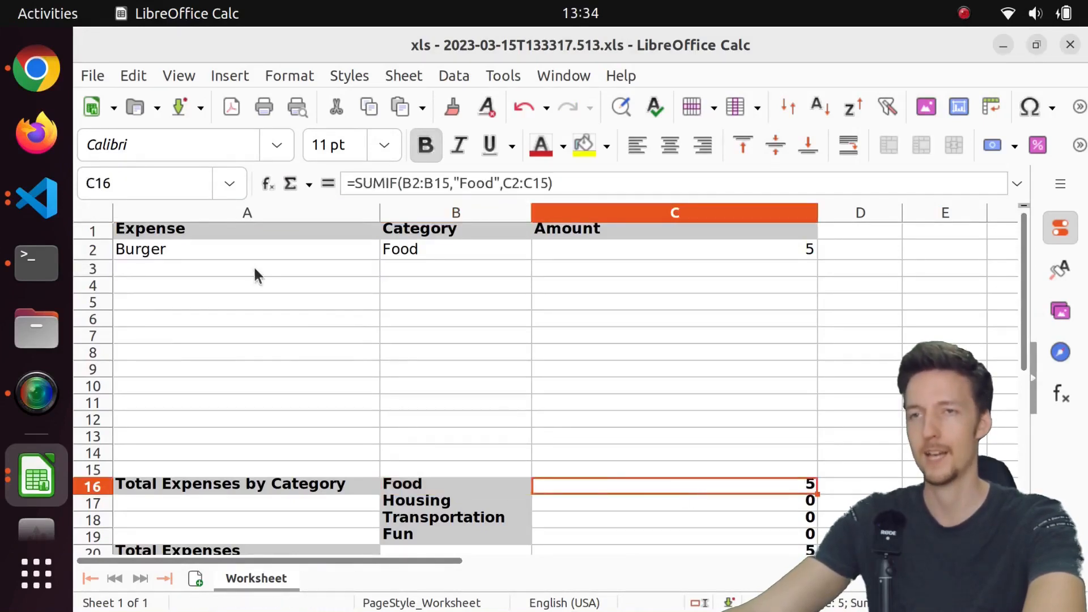
pyautogui.write('Fries')
pyautogui.click(456, 268)
pyautogui.write('Food')
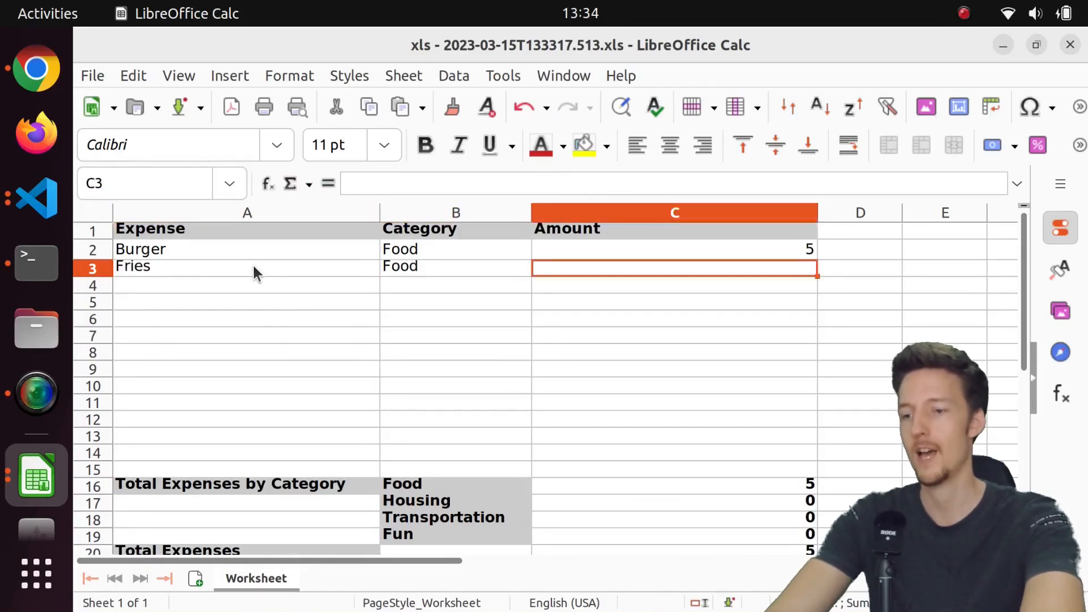
pyautogui.write('4')
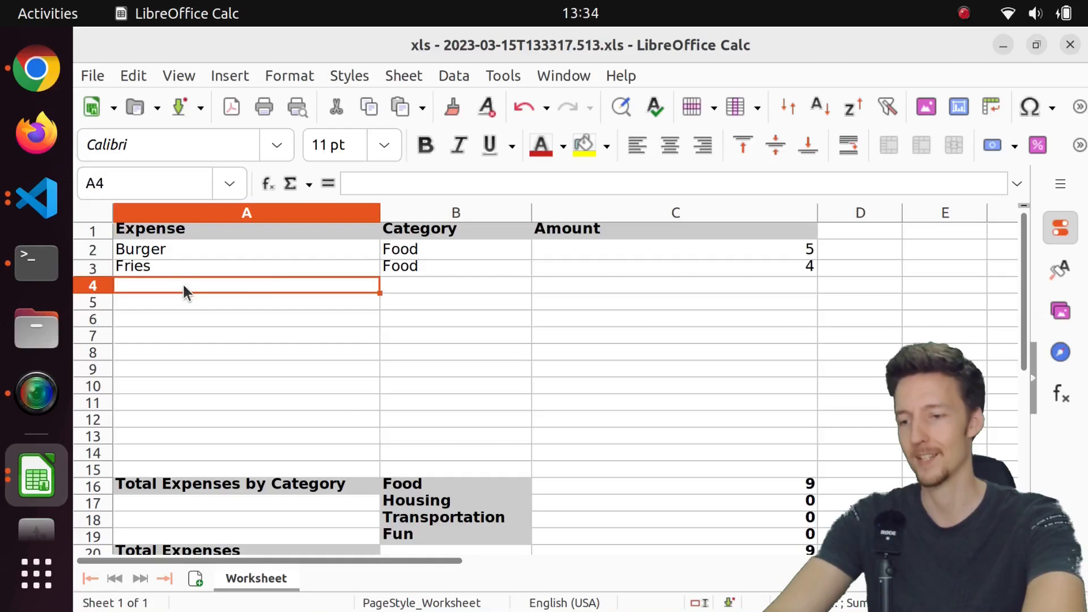
pyautogui.write('Transportation')
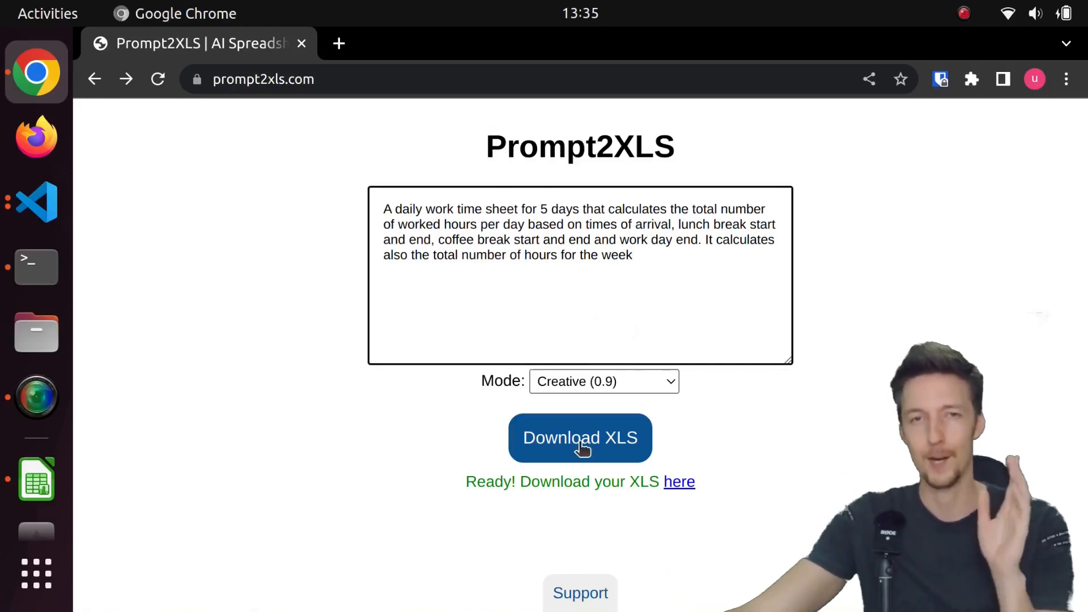
# Generate the five-day work time sheet with daily and weekly worked-hours calculations.
pyautogui.click(579, 437)
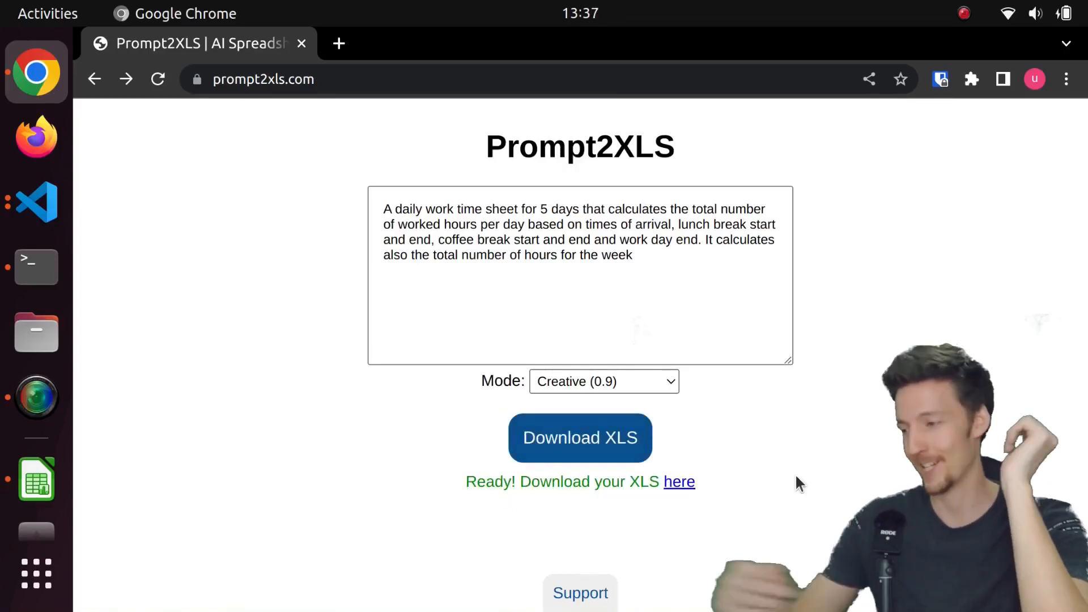
pyautogui.moveTo(678, 481)
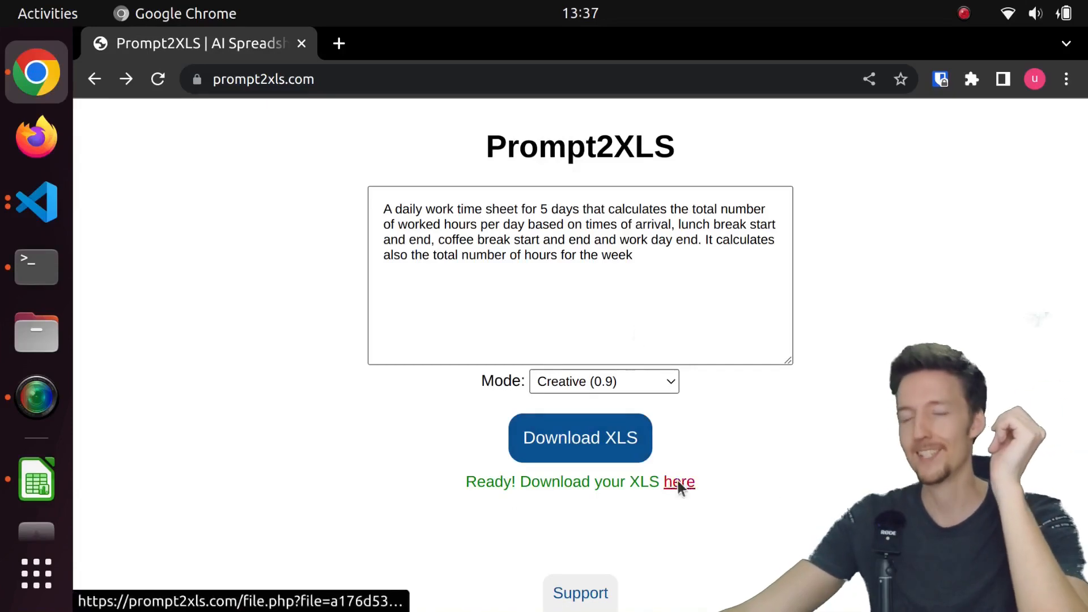
# Download and open the time sheet in Calc, inspecting Monday's 10:30 total-hours formula and the 52:30 week.
pyautogui.click(678, 482)
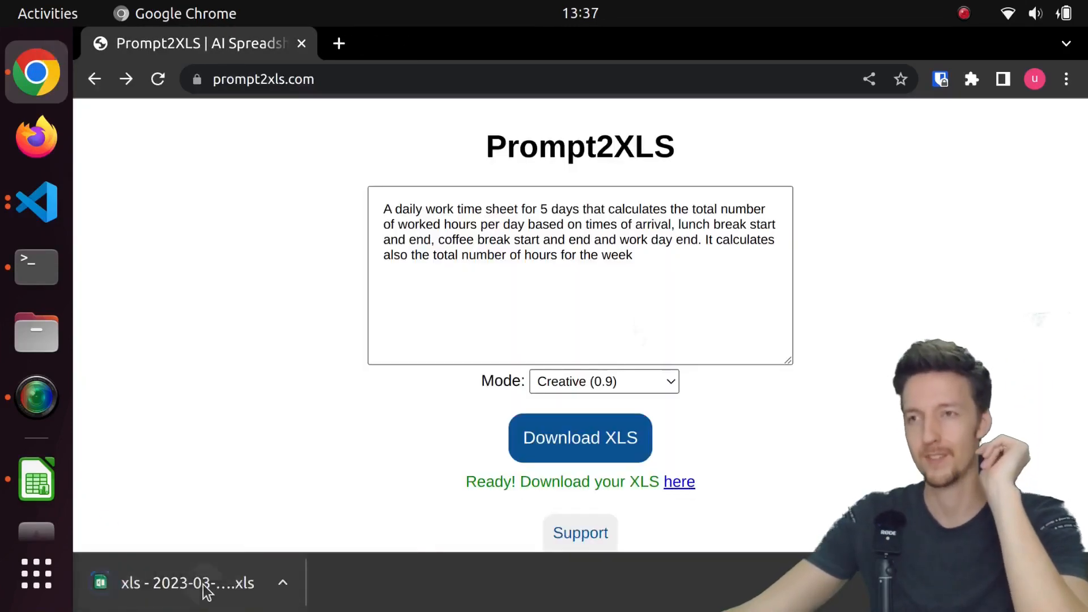
pyautogui.click(187, 582)
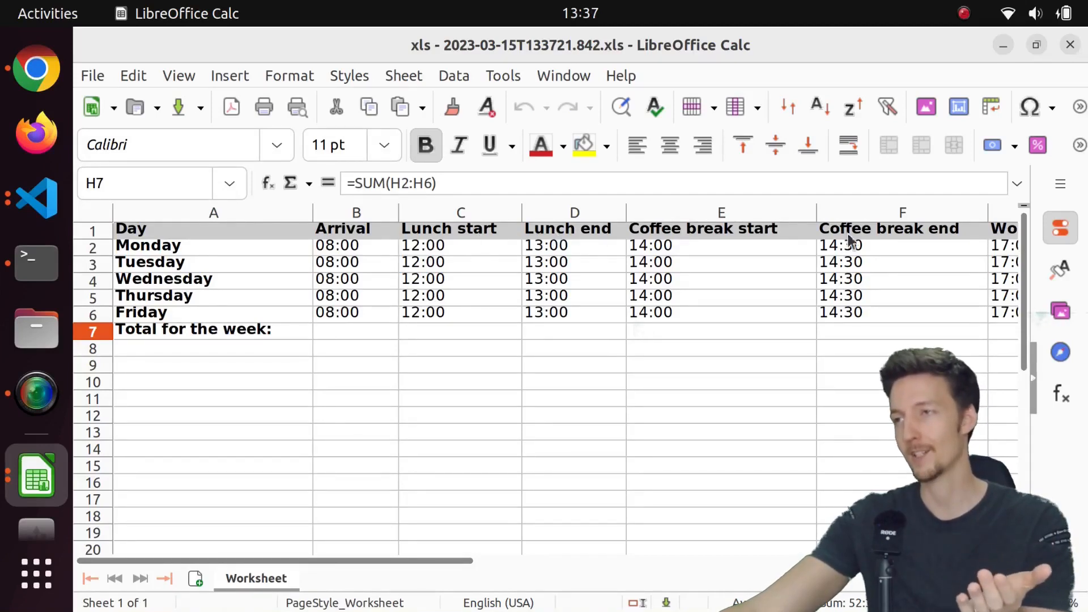
pyautogui.hscroll(3)
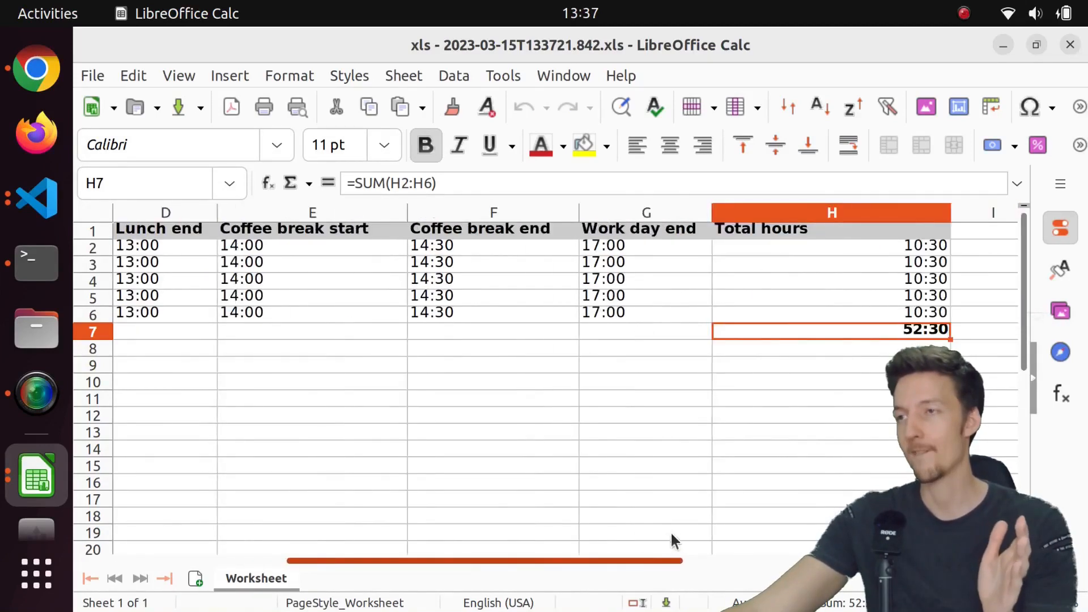
pyautogui.hscroll(3)
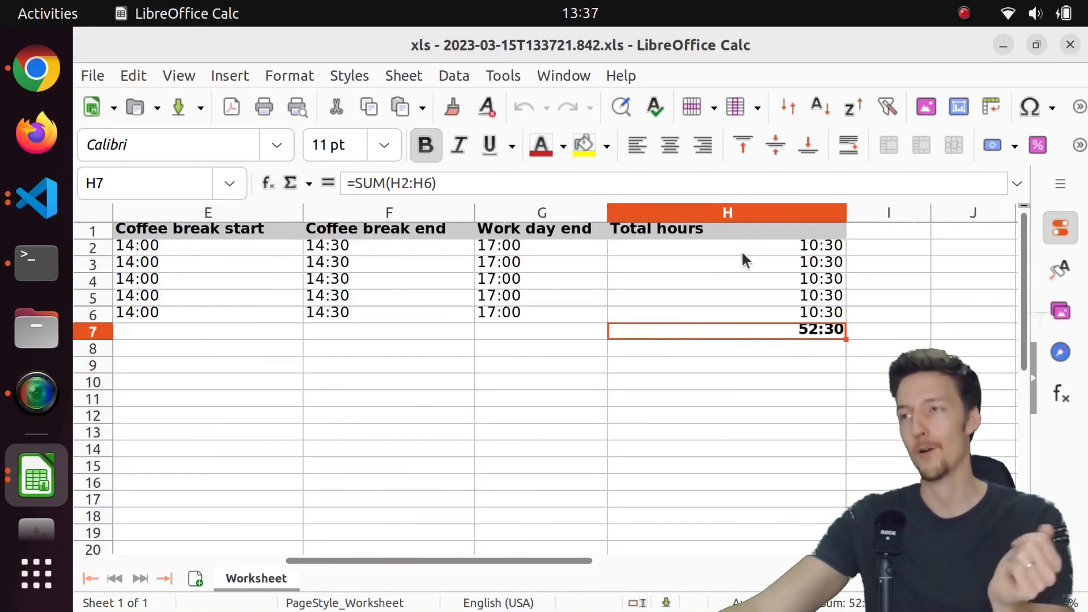
pyautogui.click(726, 245)
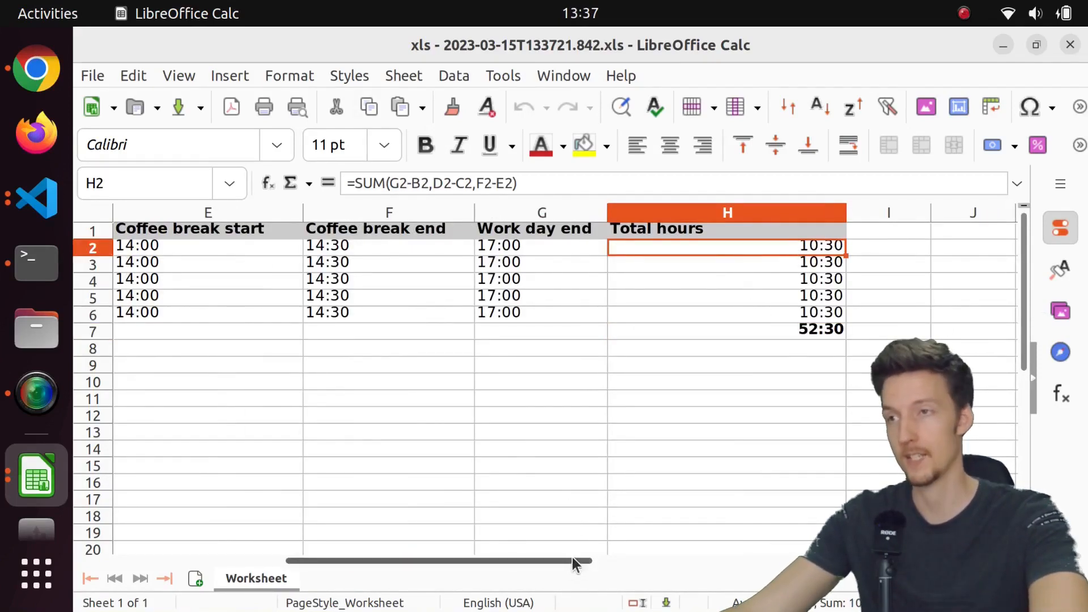
pyautogui.moveTo(576, 561); pyautogui.dragTo(366, 561)
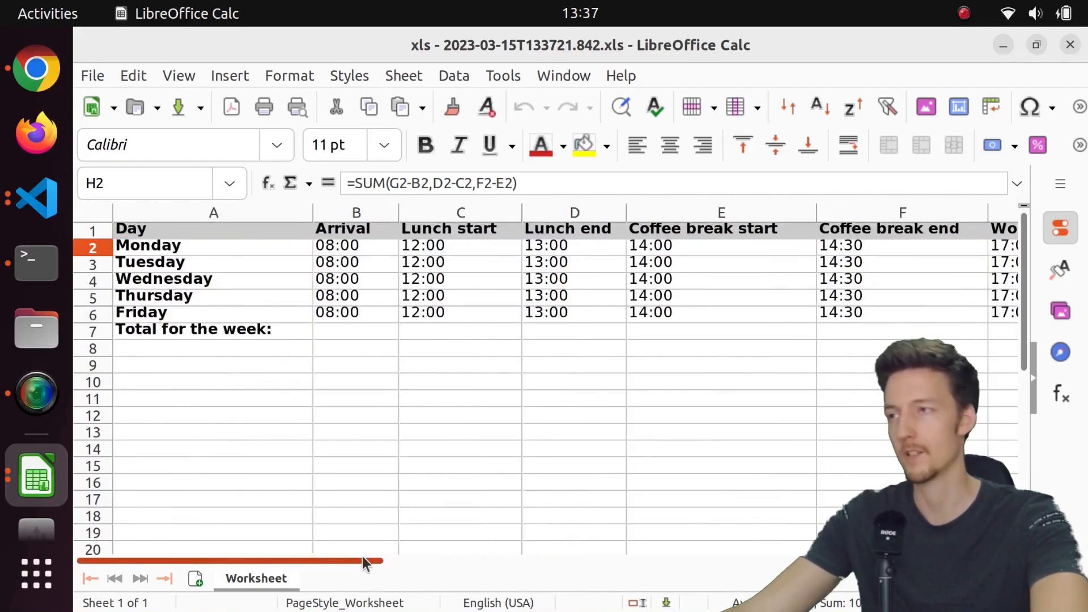
pyautogui.moveTo(363, 561); pyautogui.dragTo(562, 561)
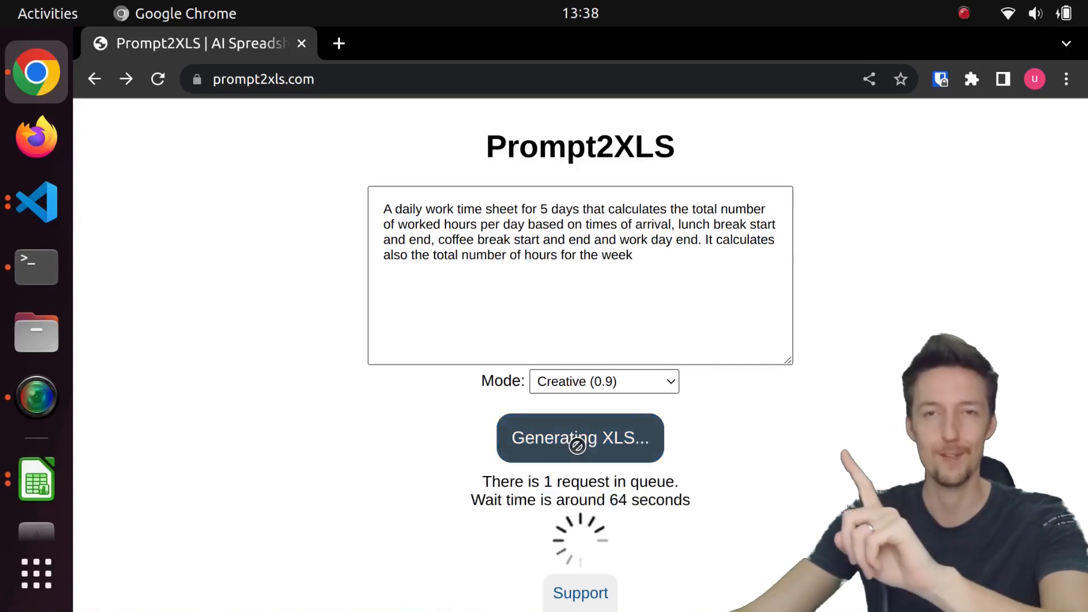
pyautogui.moveTo(735, 462)
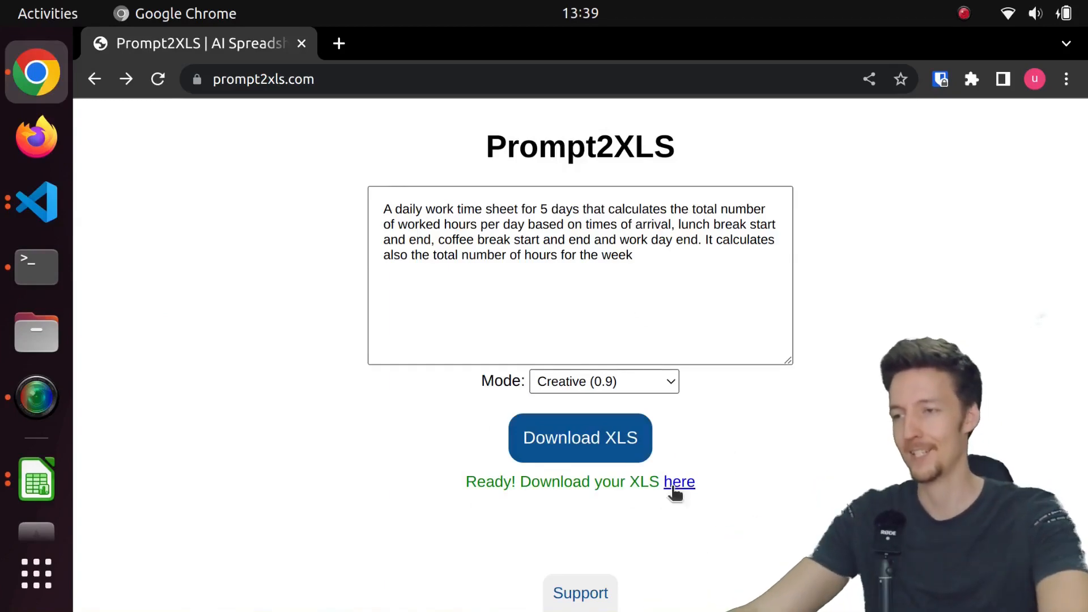
# Open the new time sheet and set Tuesday's arrival to 08:00, raising the weekly total to 35:45.
pyautogui.click(677, 481)
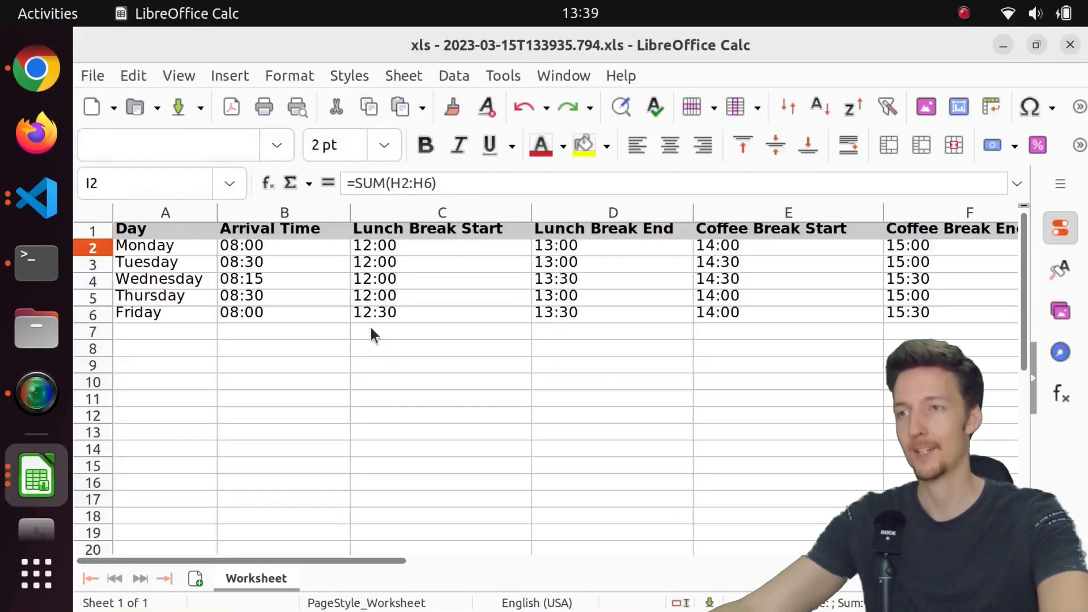
pyautogui.hscroll(3)
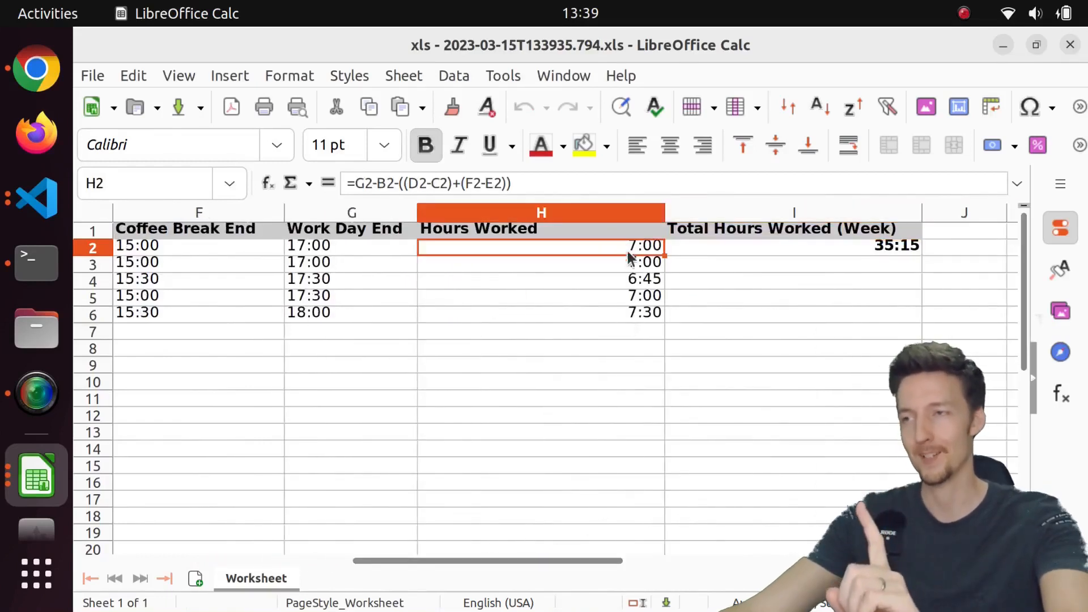
pyautogui.click(541, 295)
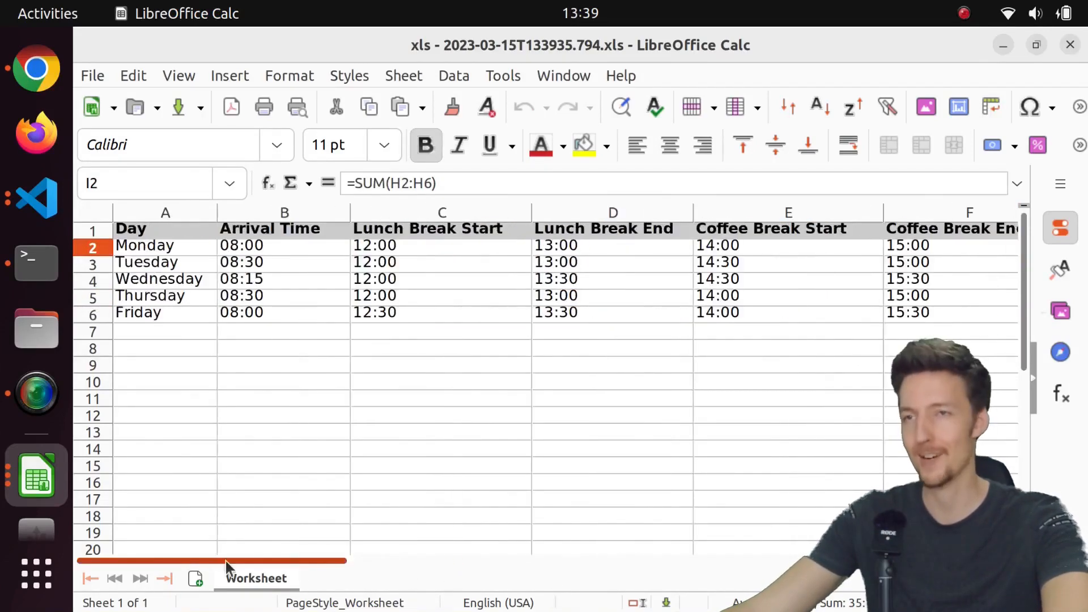
pyautogui.click(284, 262)
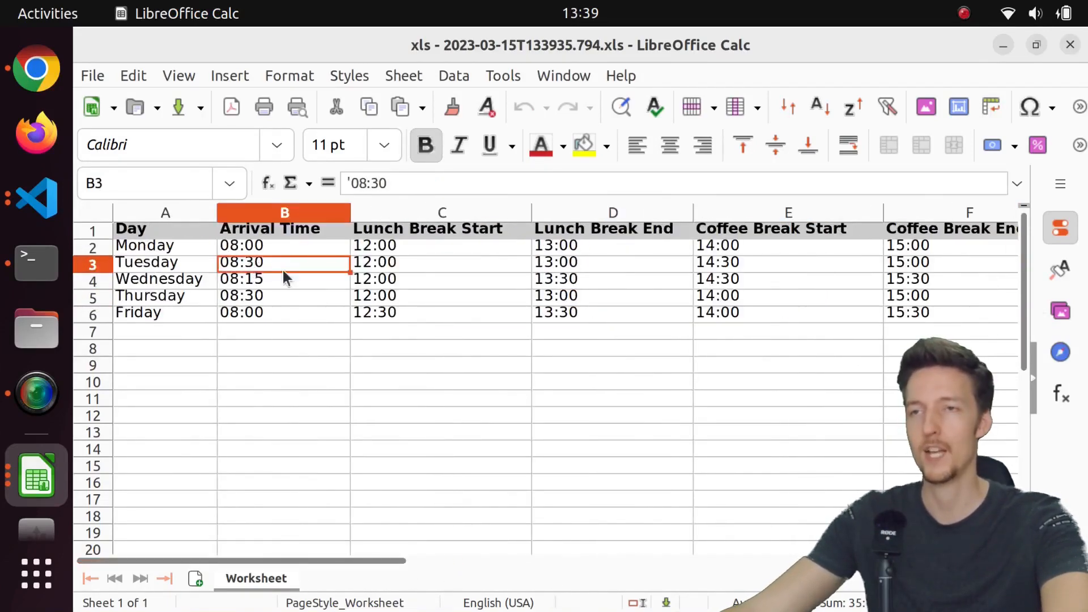
pyautogui.write('087')
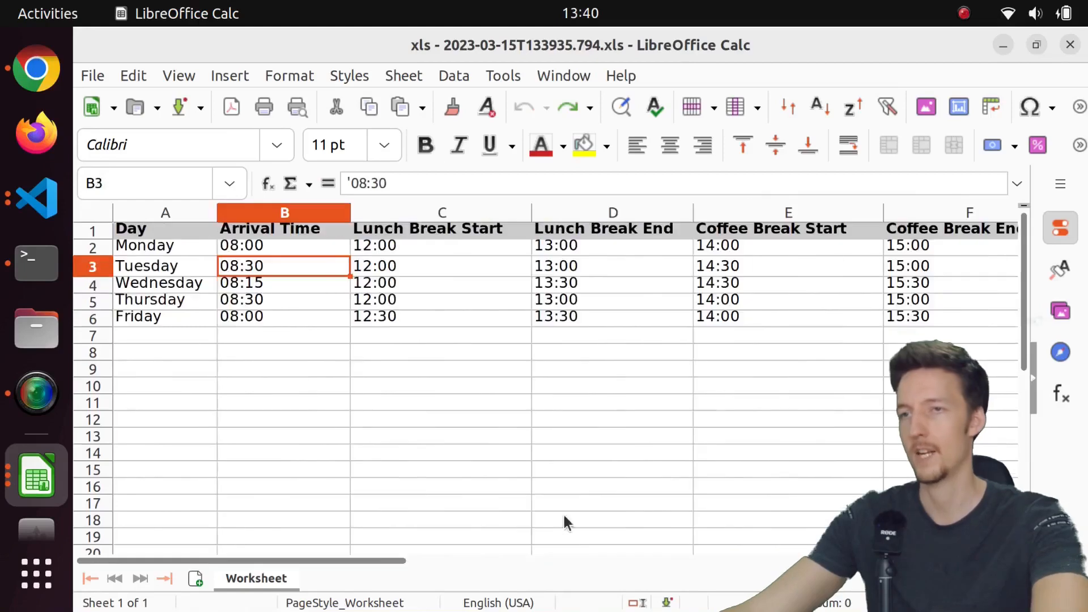
pyautogui.hscroll(3)
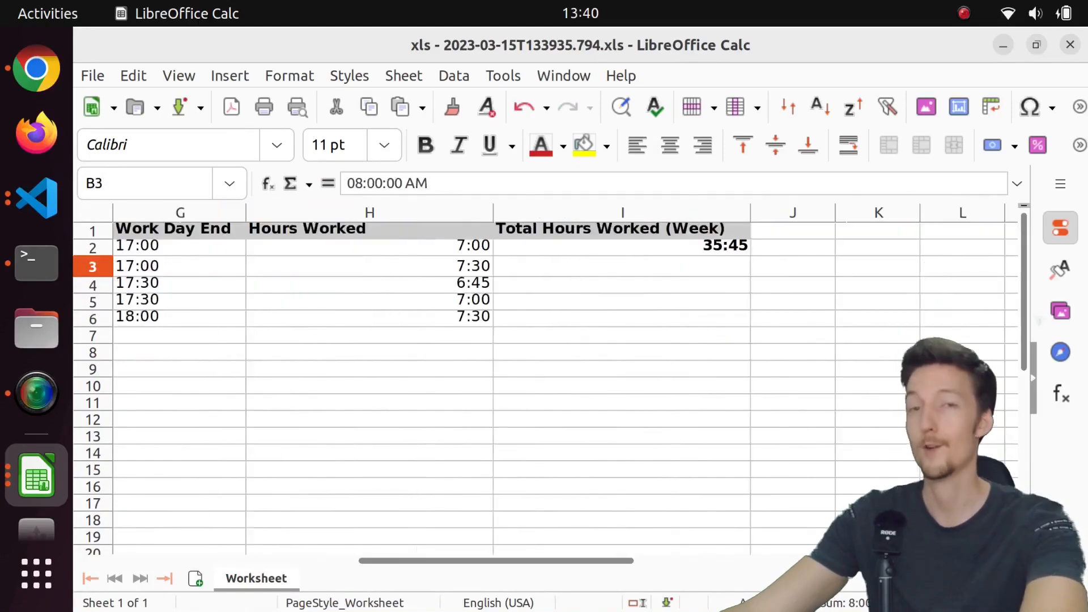
pyautogui.moveTo(643, 332)
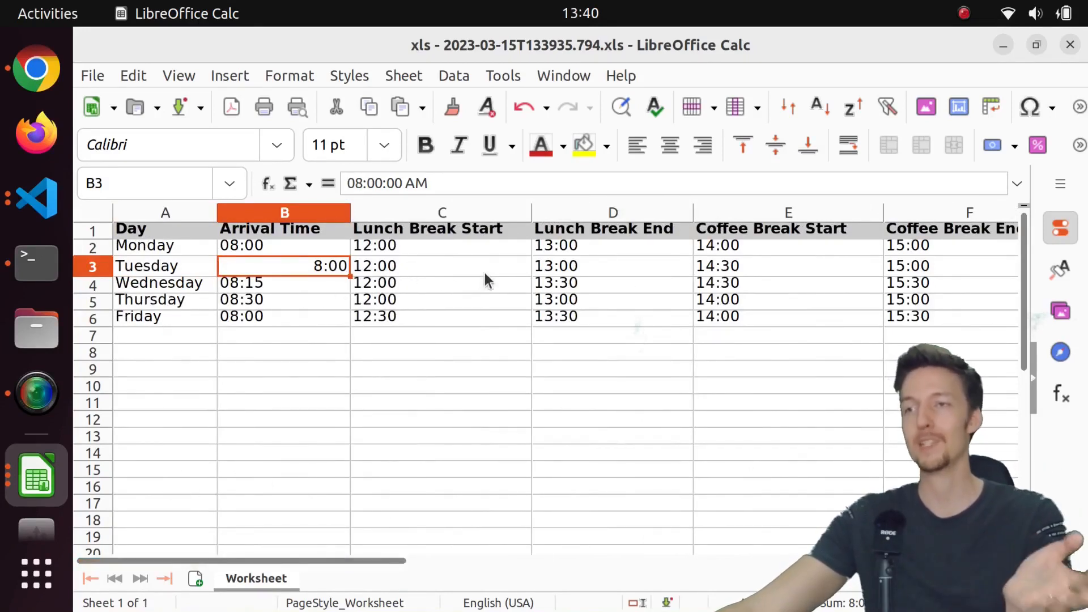
pyautogui.moveTo(807, 280)
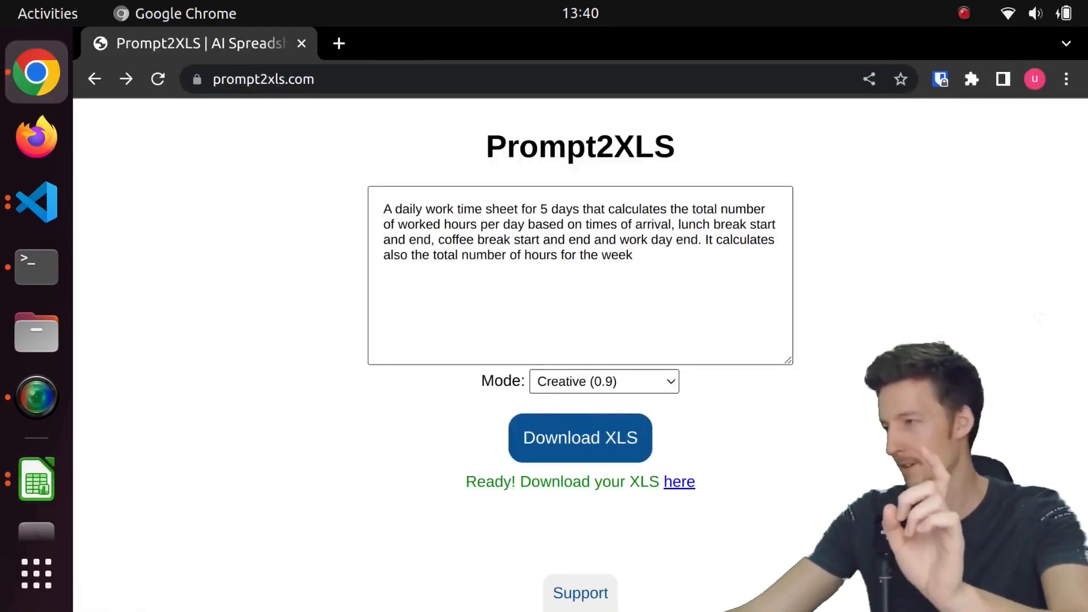
# Generate a price calculator from product price, tax percentage and quantity, and download the XLS.
pyautogui.click(37, 201)
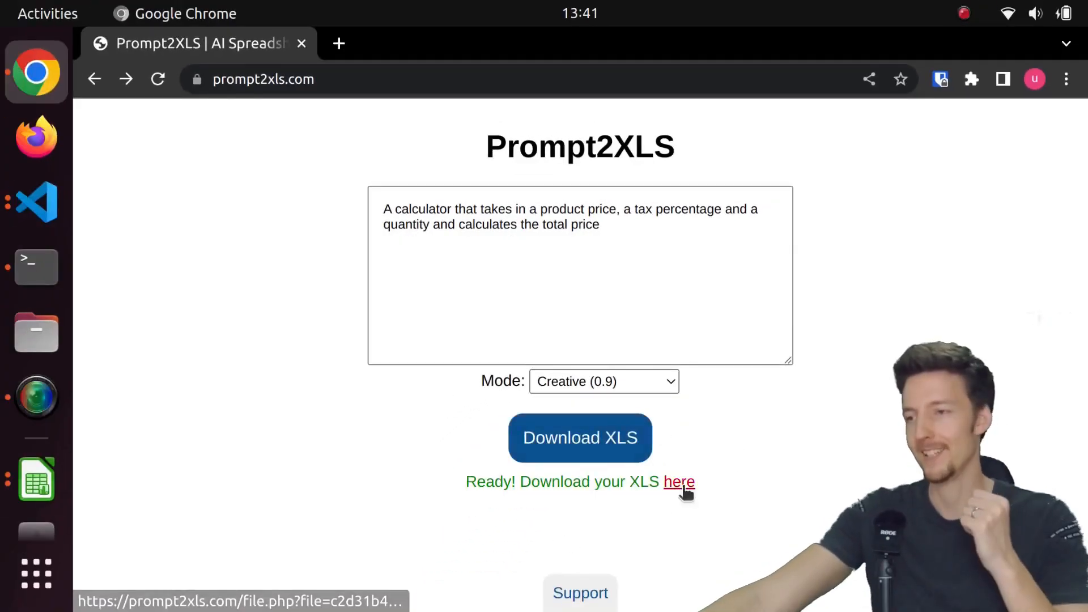
pyautogui.click(679, 481)
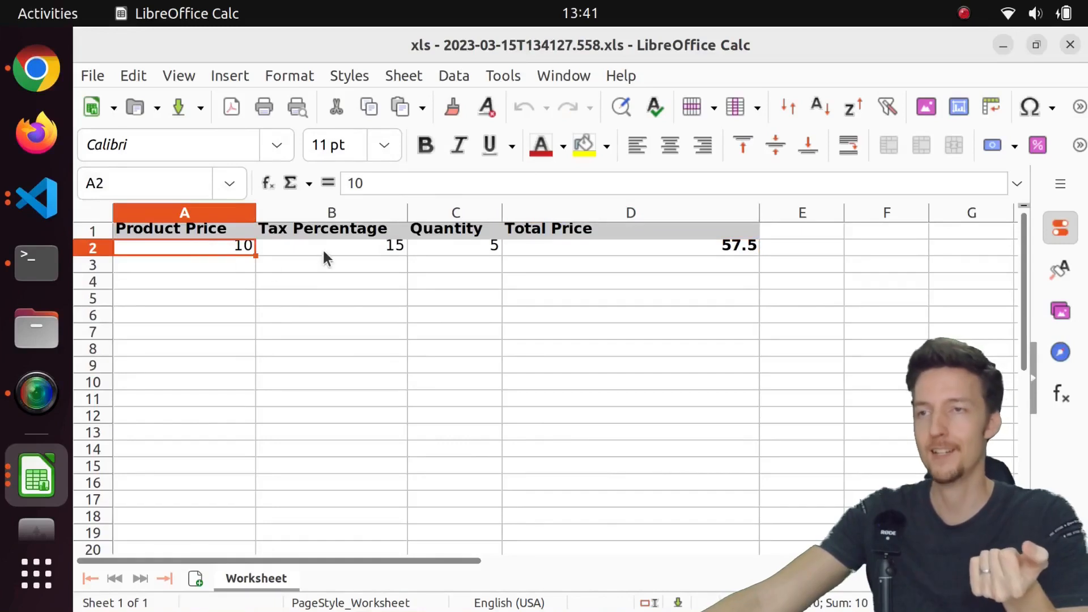
# Enter the total formula =(A2*C2)+((A2*B2/100)*C2) to test the calculator with quantity 2.
pyautogui.click(455, 246)
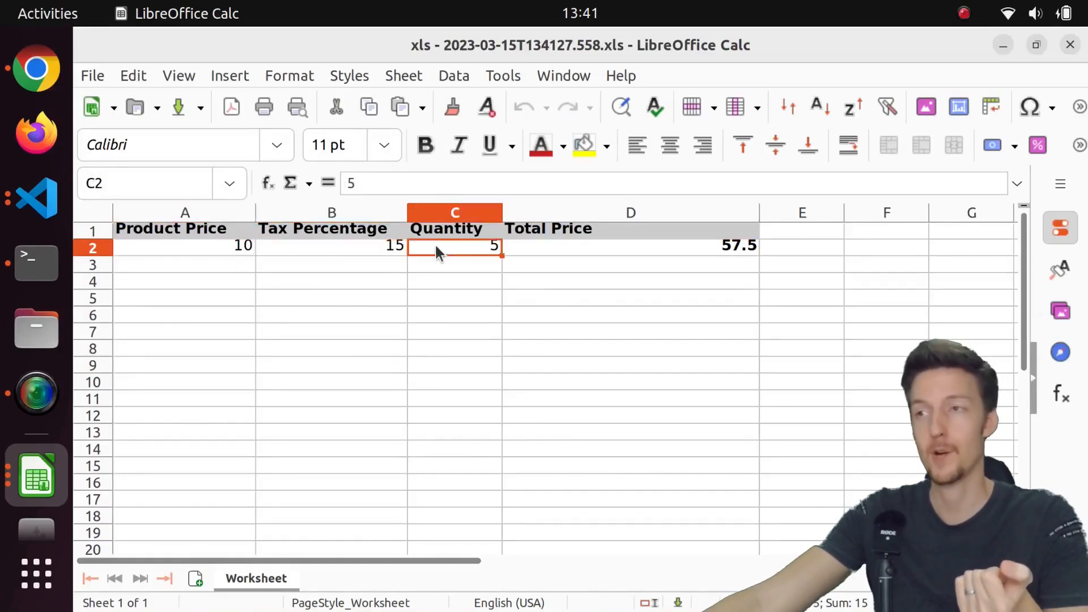
pyautogui.write('=(A2*C2)+((A2*B2/100)*C2)')
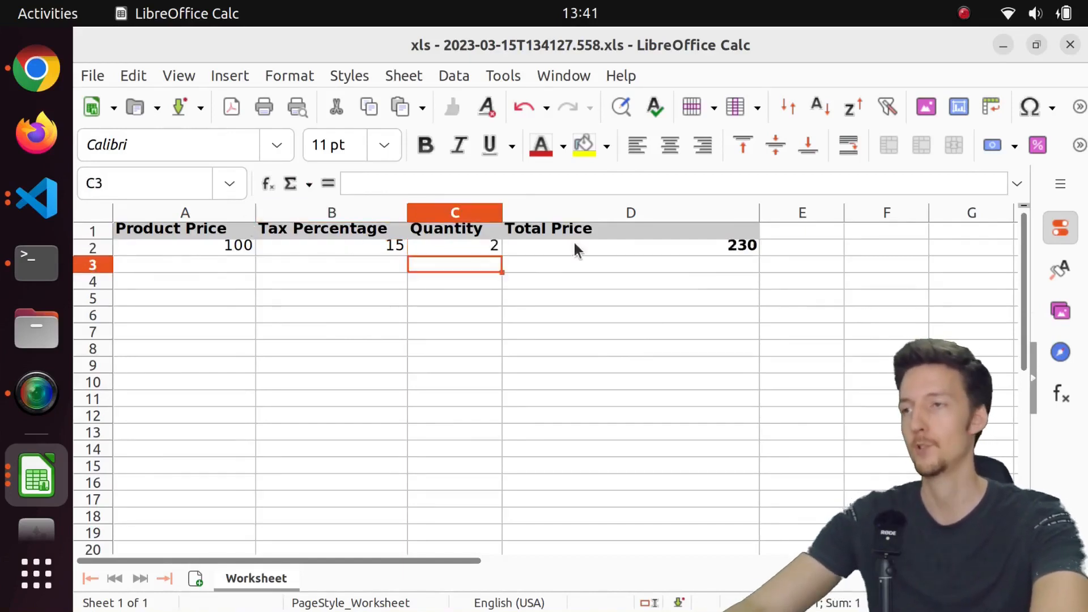
pyautogui.moveTo(656, 329)
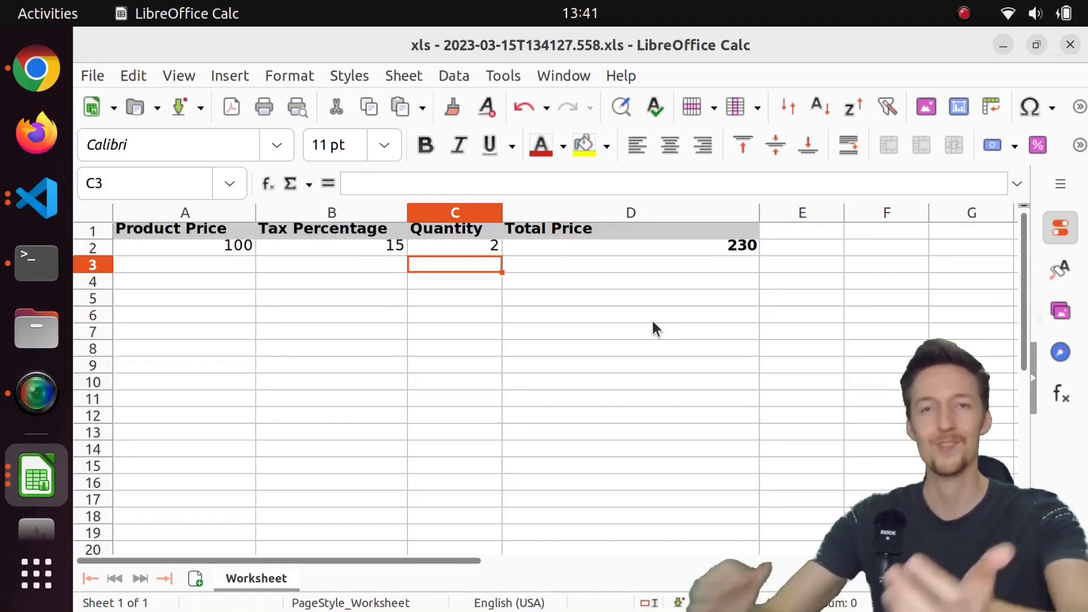
pyautogui.moveTo(600, 323)
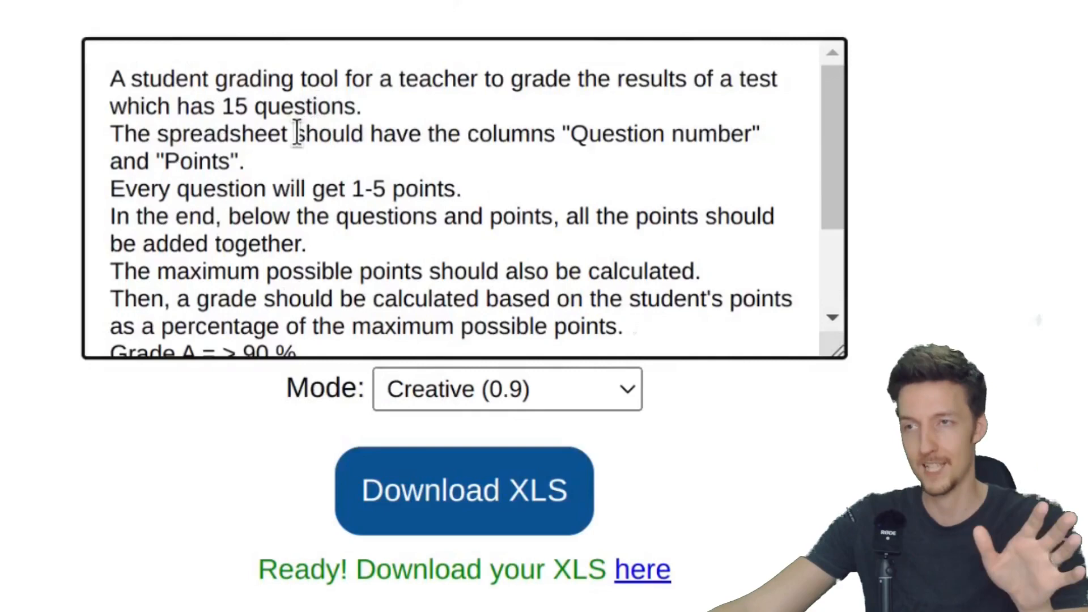
pyautogui.moveTo(569, 181)
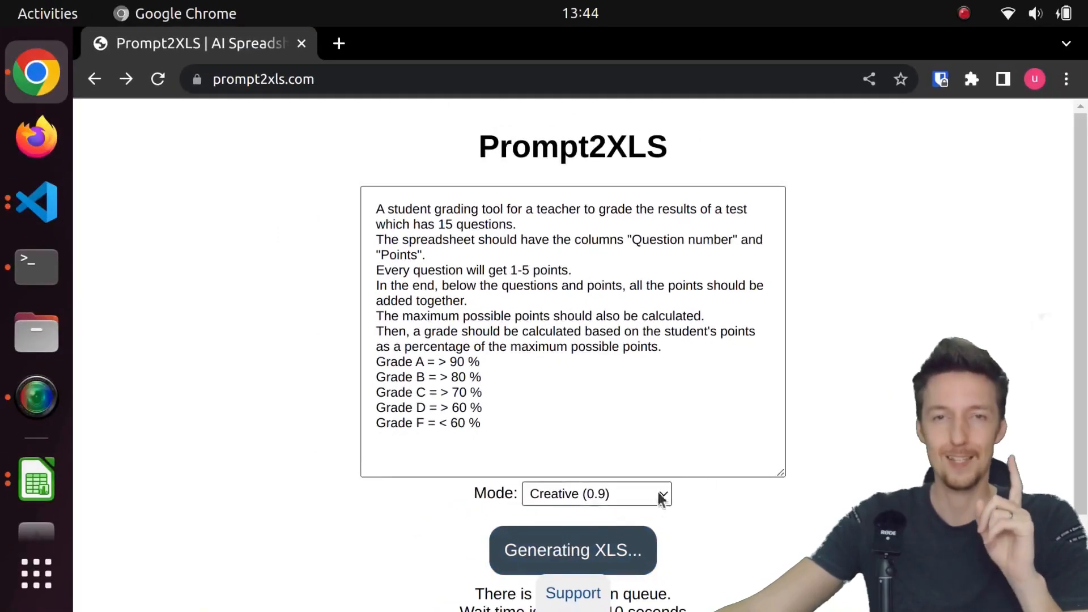
# Generate the student grading tool spreadsheet and download the resulting XLS file.
pyautogui.scroll(-3)
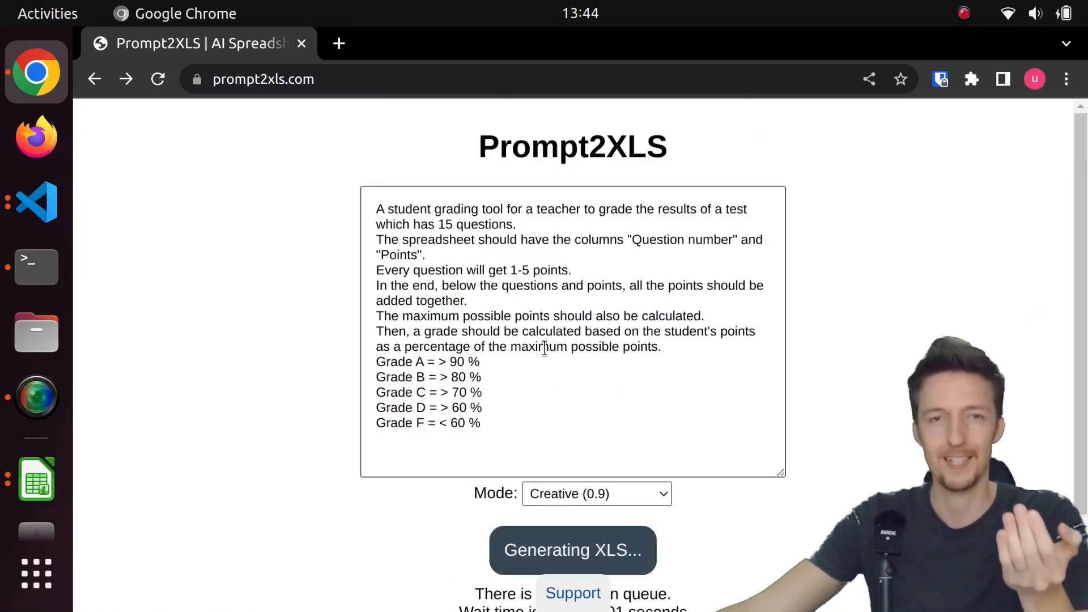
pyautogui.scroll(-3)
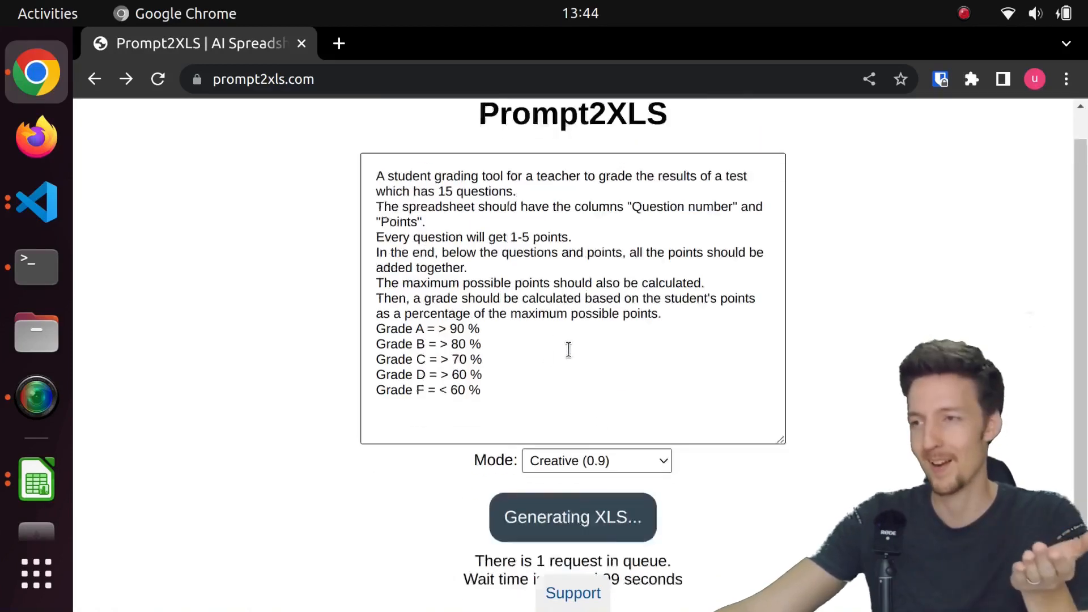
pyautogui.scroll(-3)
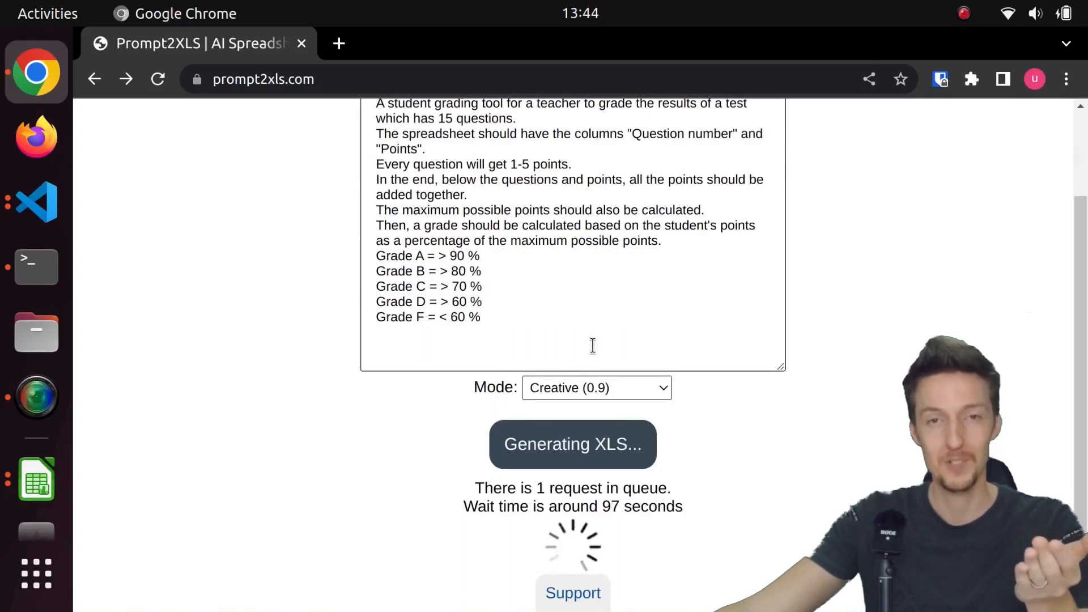
pyautogui.click(595, 387)
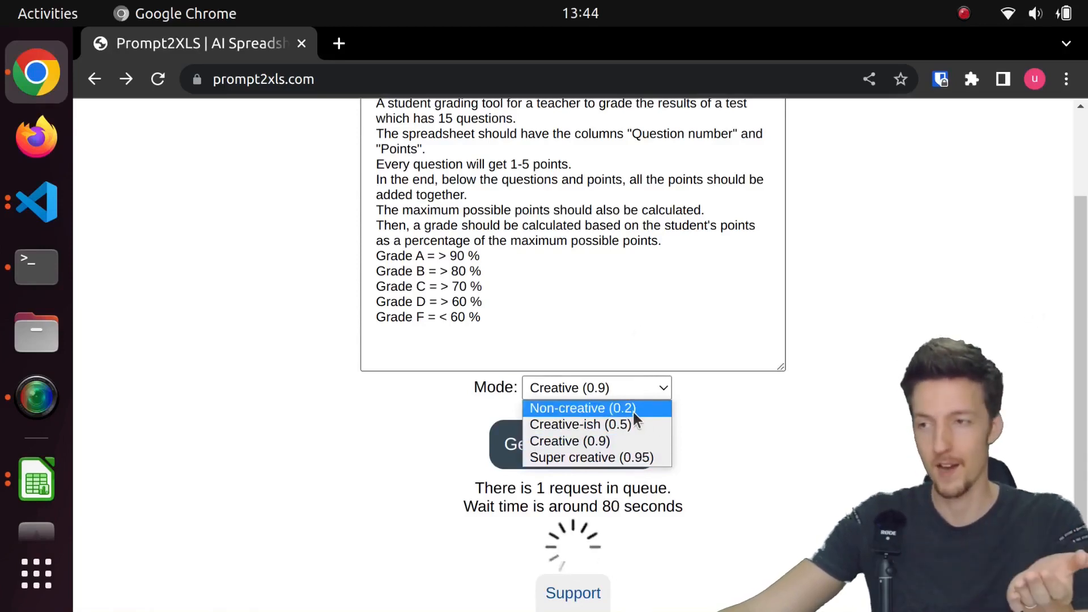
pyautogui.moveTo(579, 424)
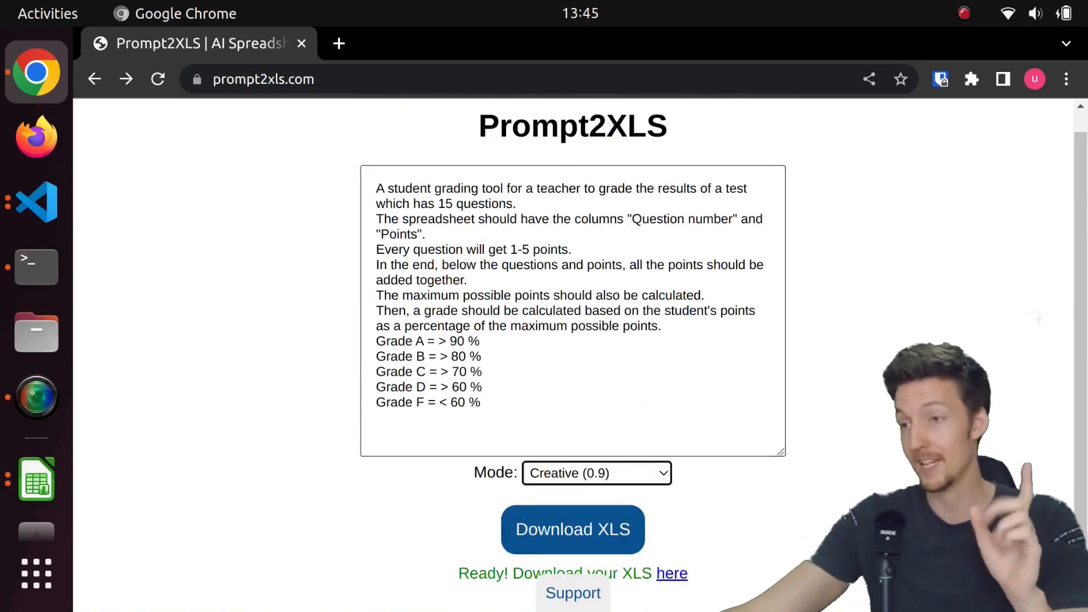
pyautogui.click(670, 573)
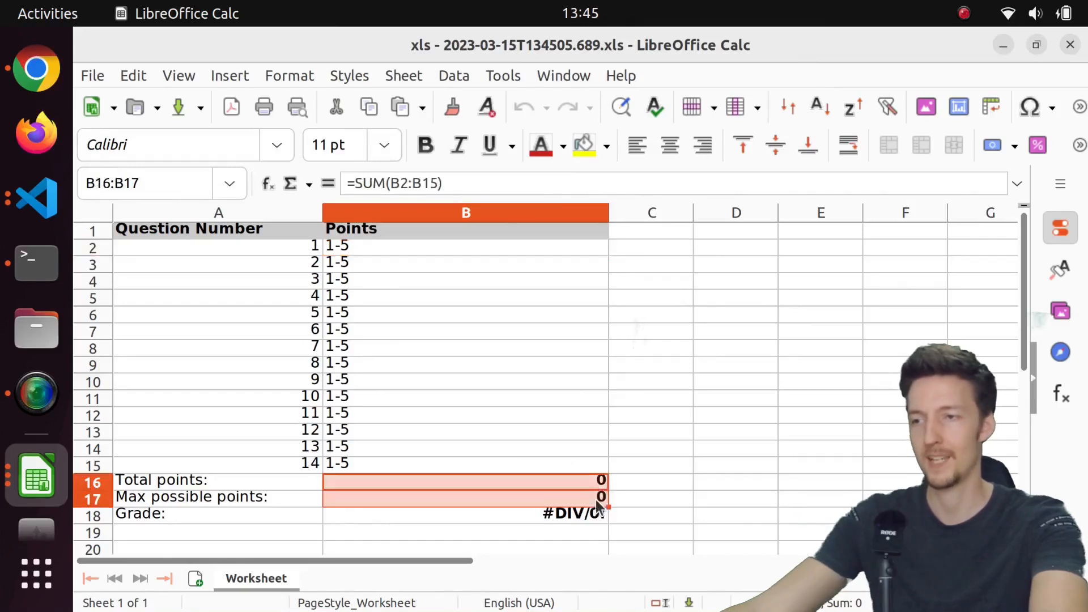
# Clear the placeholder 1-5 entries from the Points column B2:B15.
pyautogui.doubleClick(464, 479)
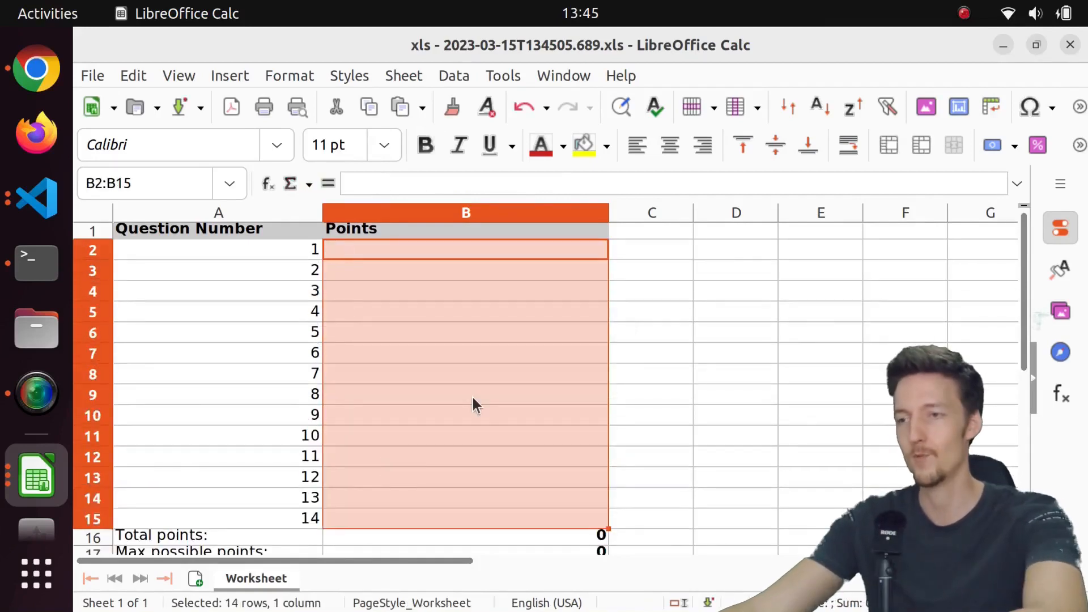
# Enter test points 5 and 4 and a =COUNTA() based Max possible points formula.
pyautogui.click(431, 246)
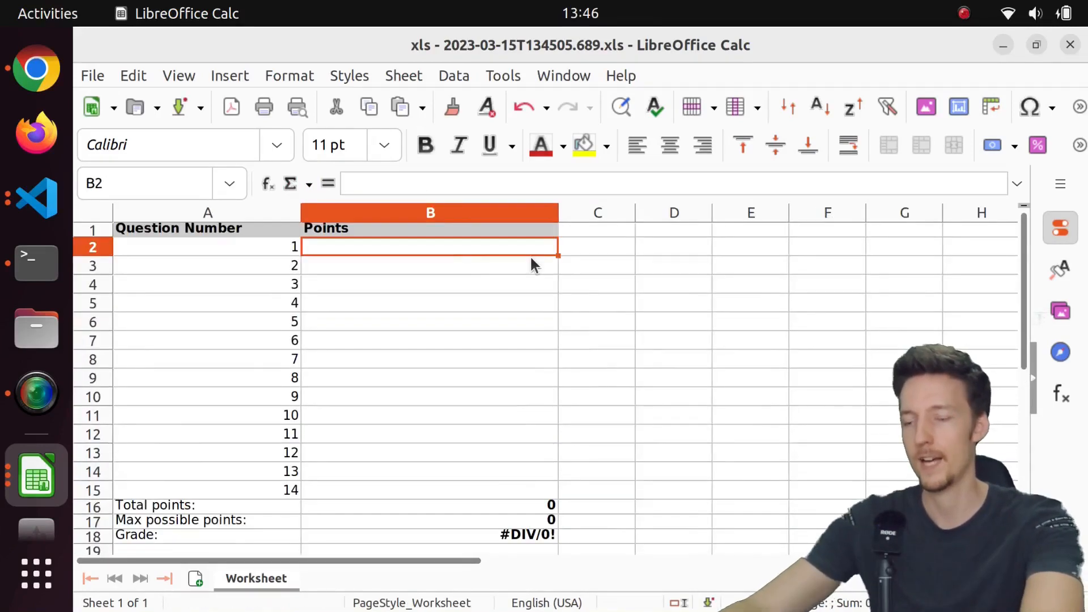
pyautogui.write('5')
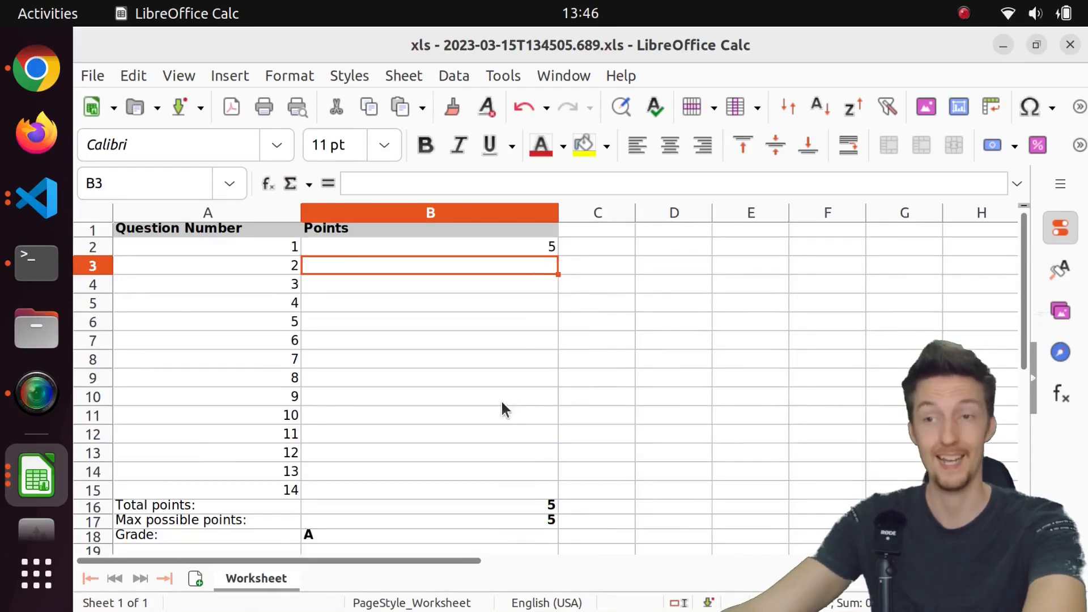
pyautogui.moveTo(481, 532)
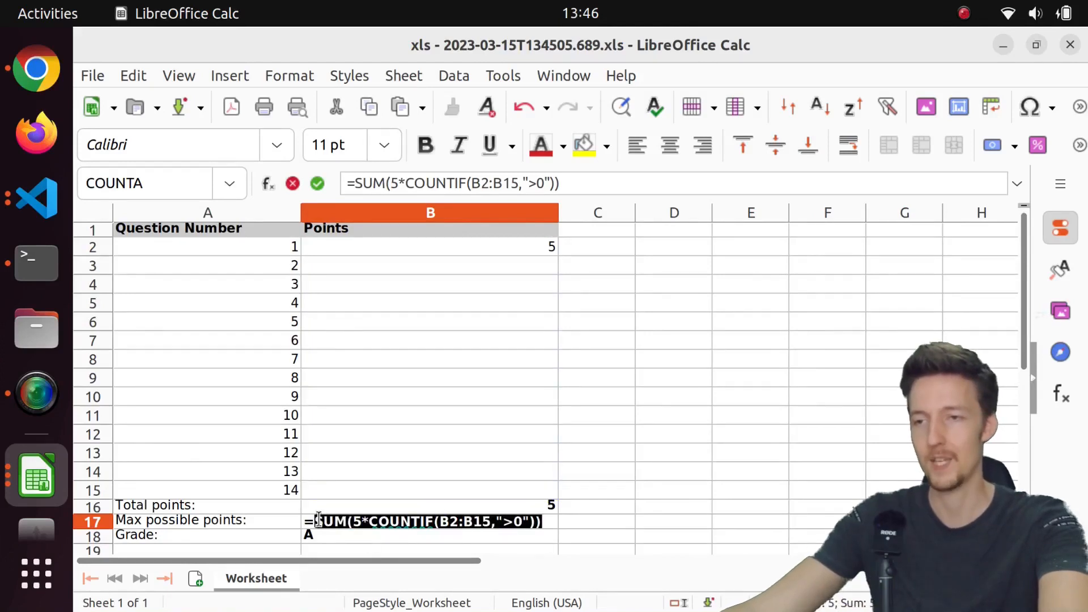
pyautogui.write('=COUNTA(')
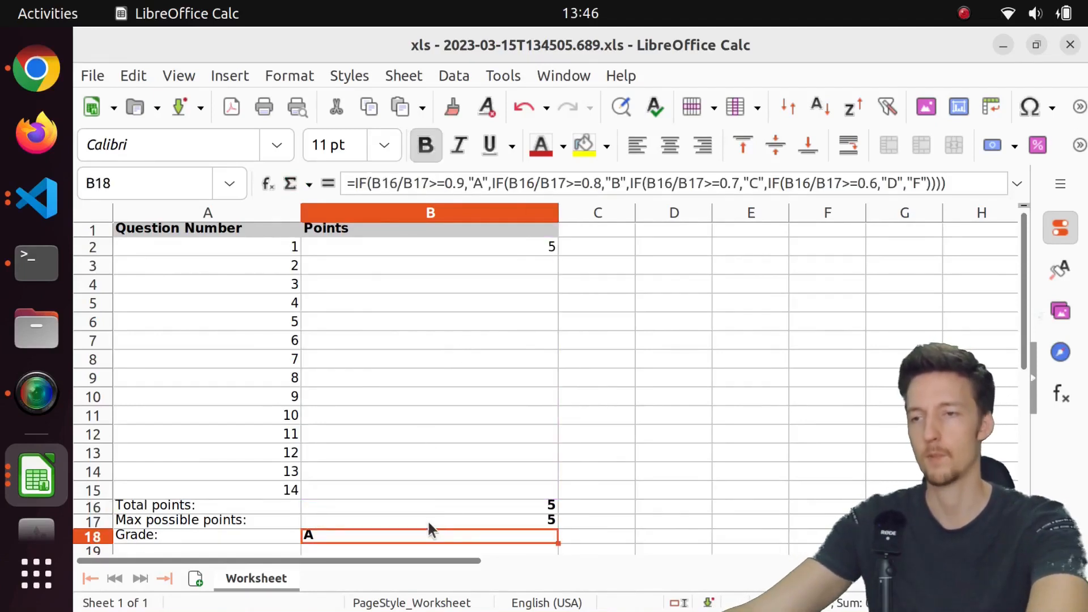
pyautogui.write('4')
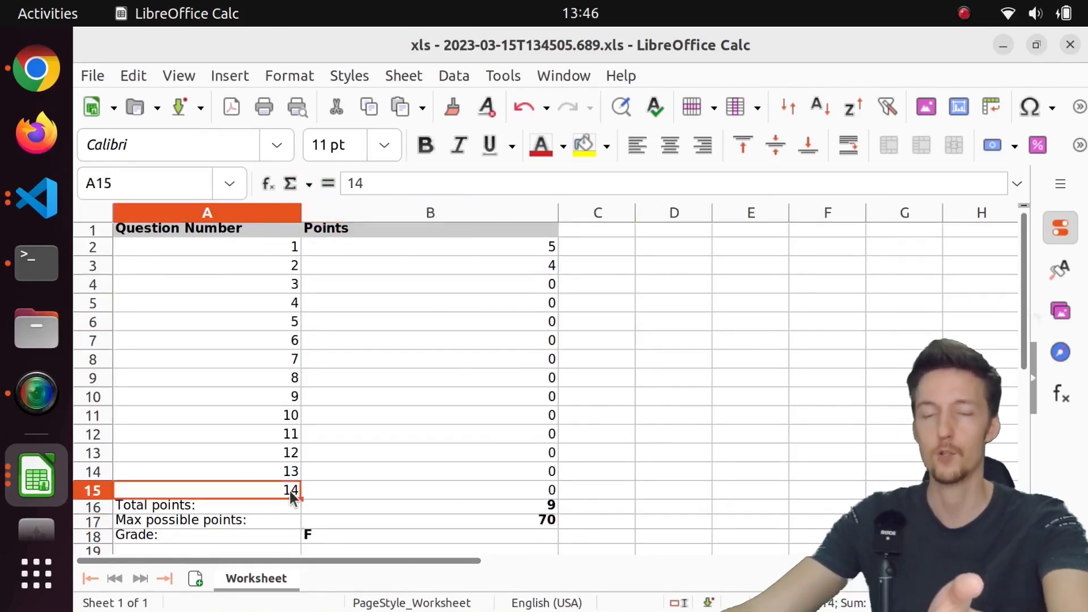
pyautogui.moveTo(326, 537)
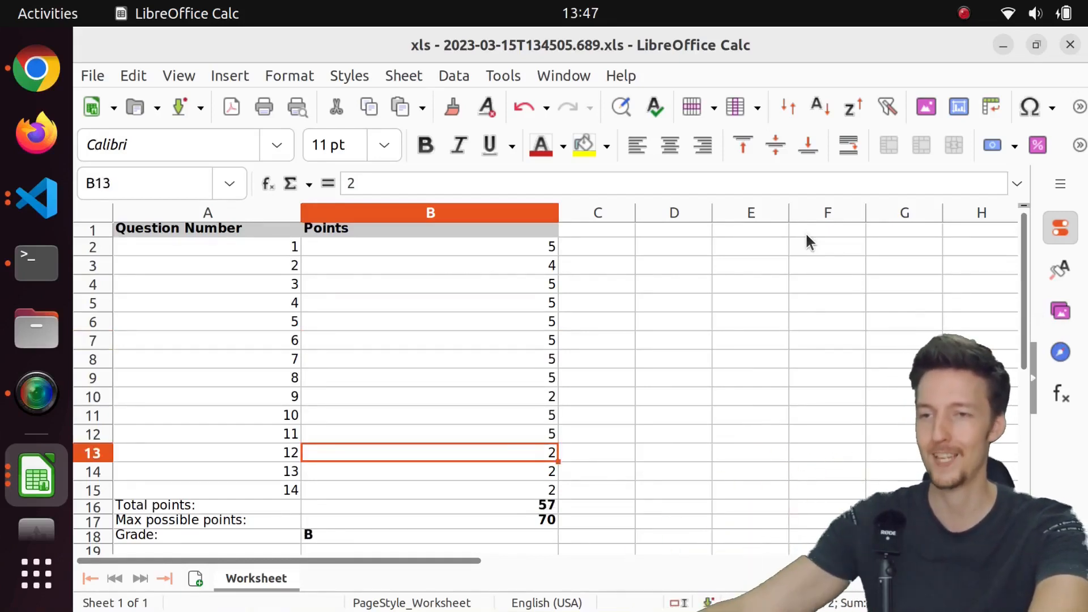
pyautogui.moveTo(728, 441)
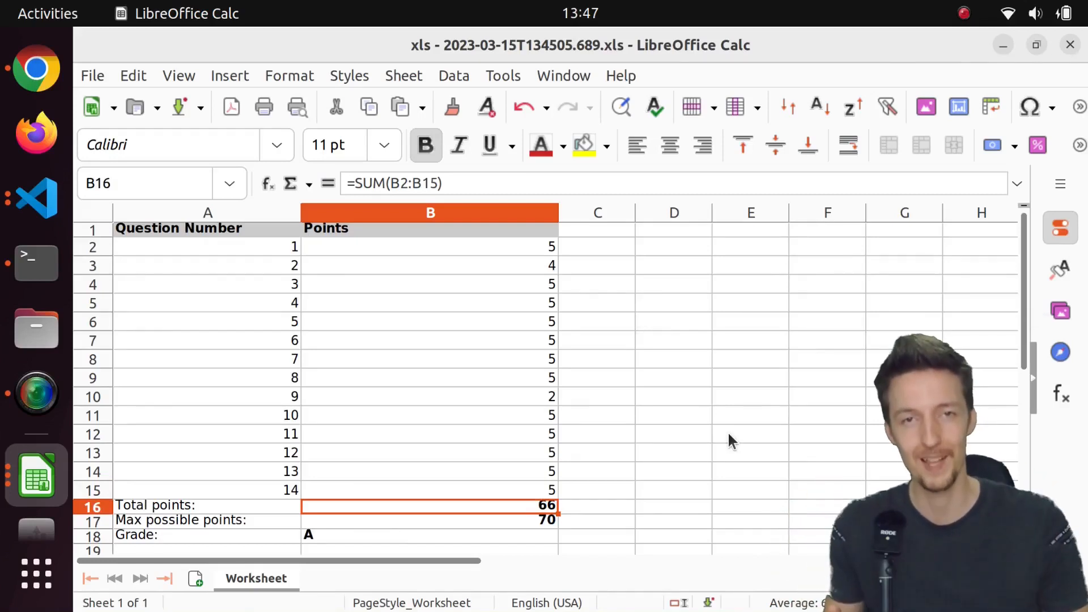
# Leave the finished grading sheet totalling 66 of 70 with grade A and return to Prompt2XLS.
pyautogui.click(672, 246)
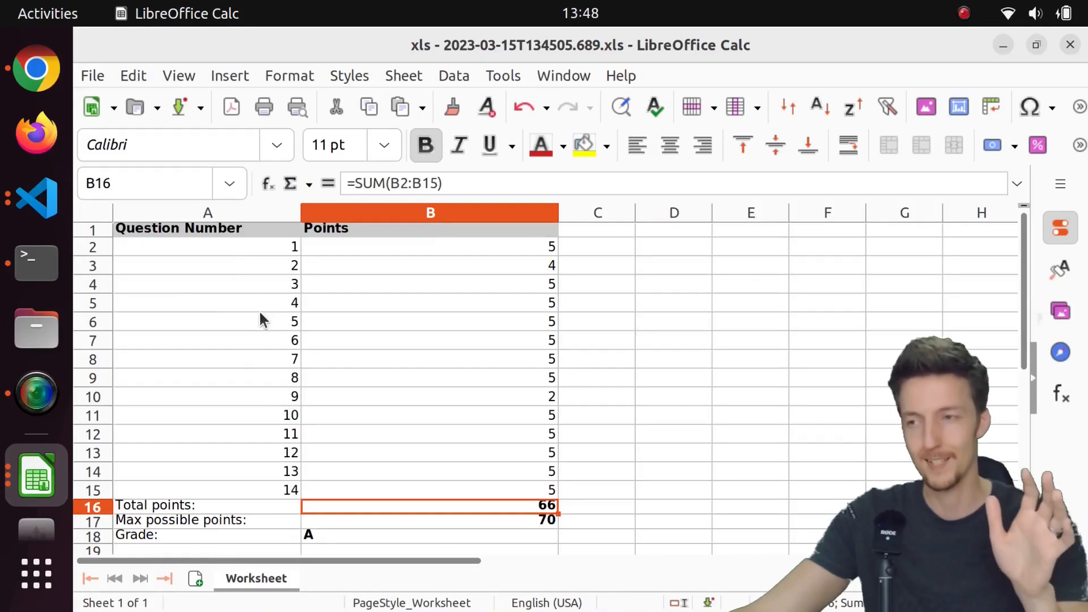
pyautogui.moveTo(335, 349)
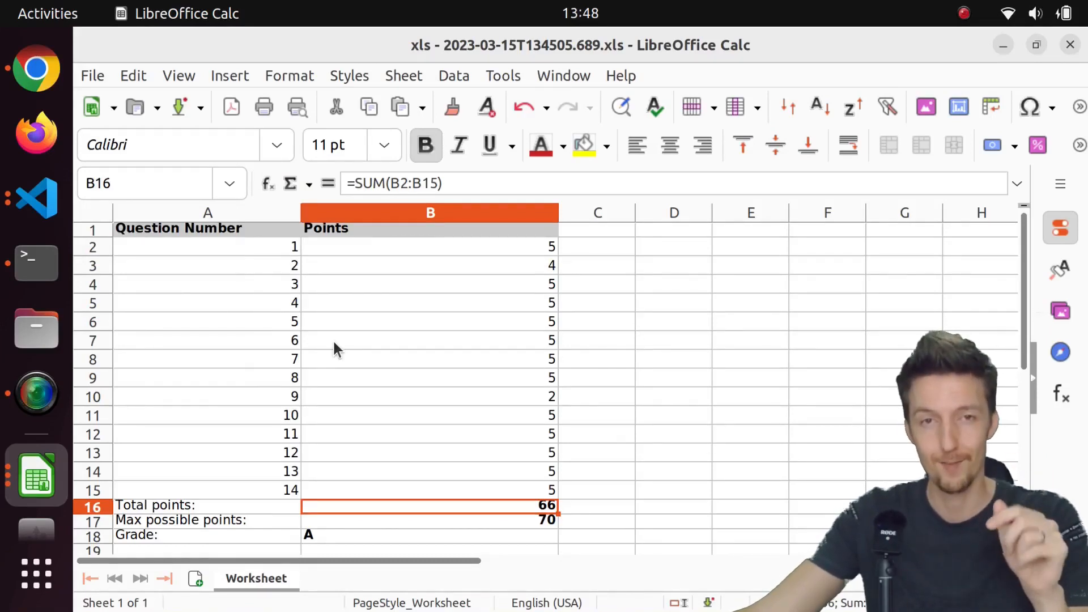
pyautogui.moveTo(486, 429)
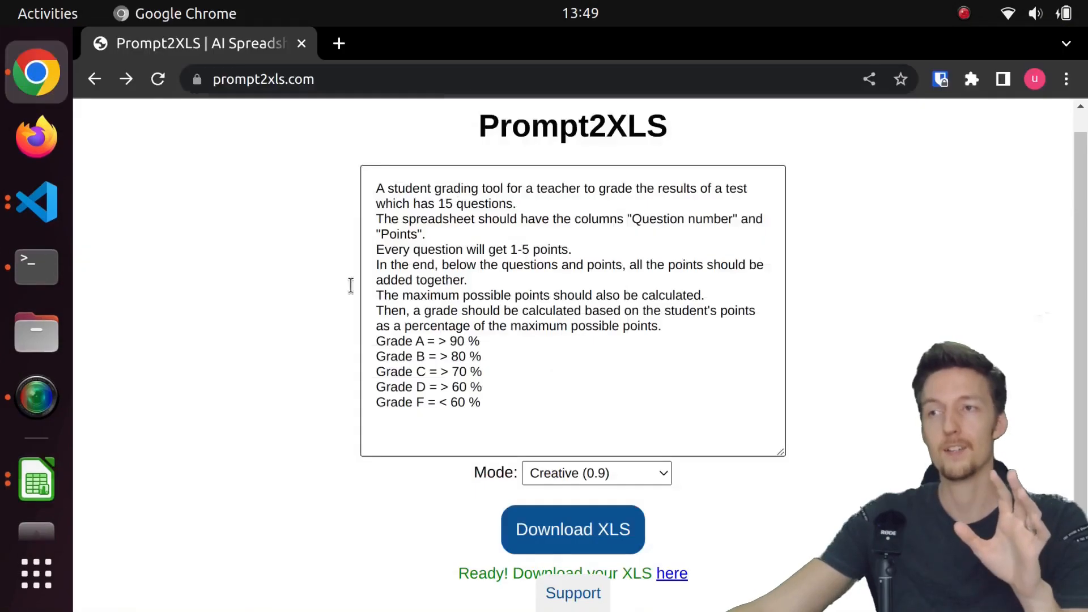
pyautogui.moveTo(314, 255)
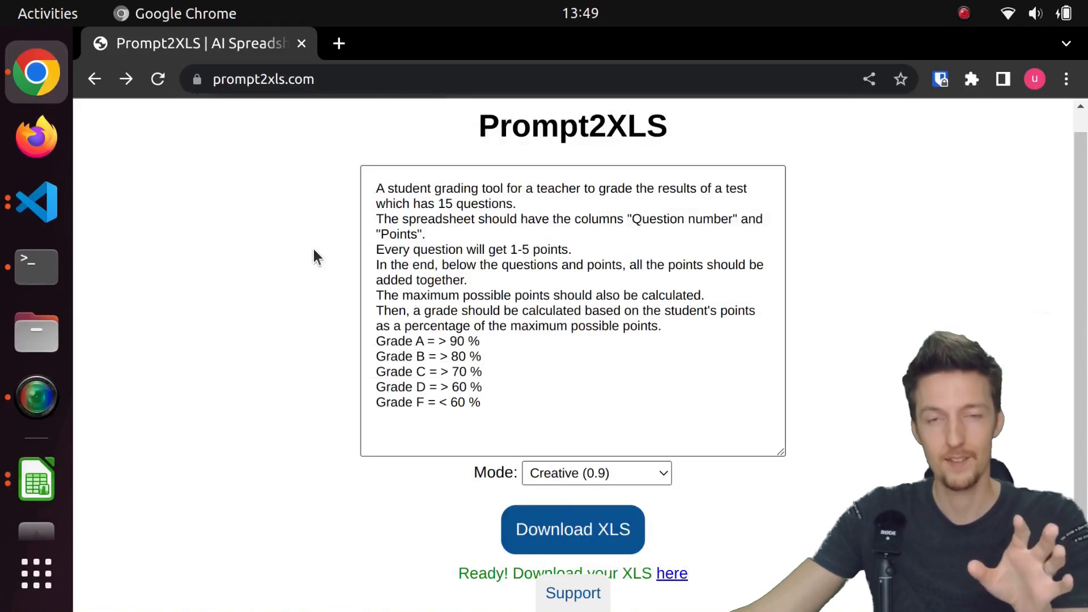
# Go to chat.openai.com/chat in a new tab and choose Try GPT-4.
pyautogui.click(339, 43)
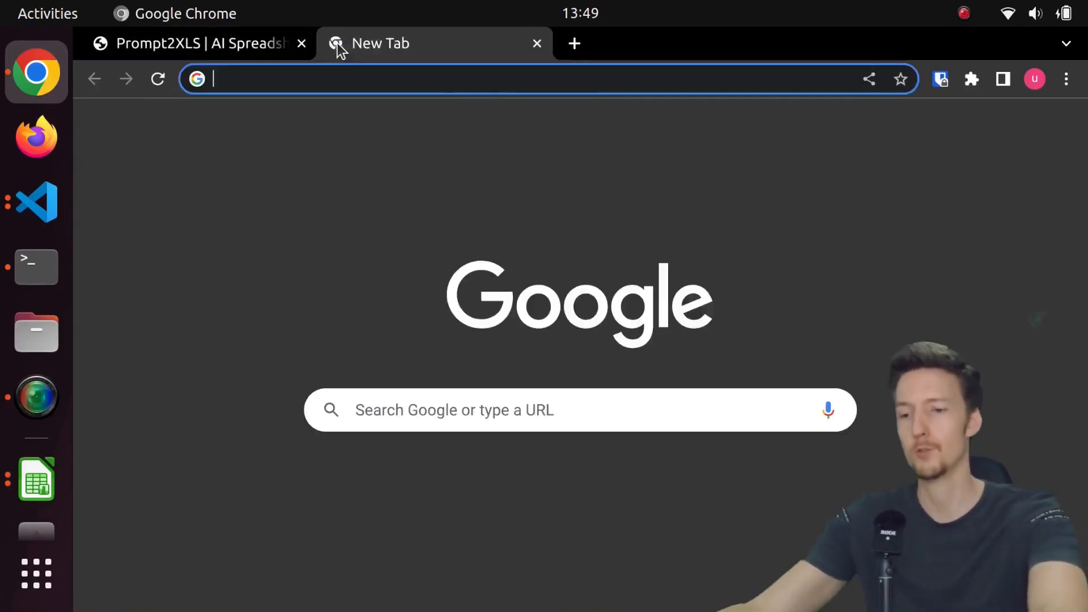
pyautogui.write('chat.openai.com/chat')
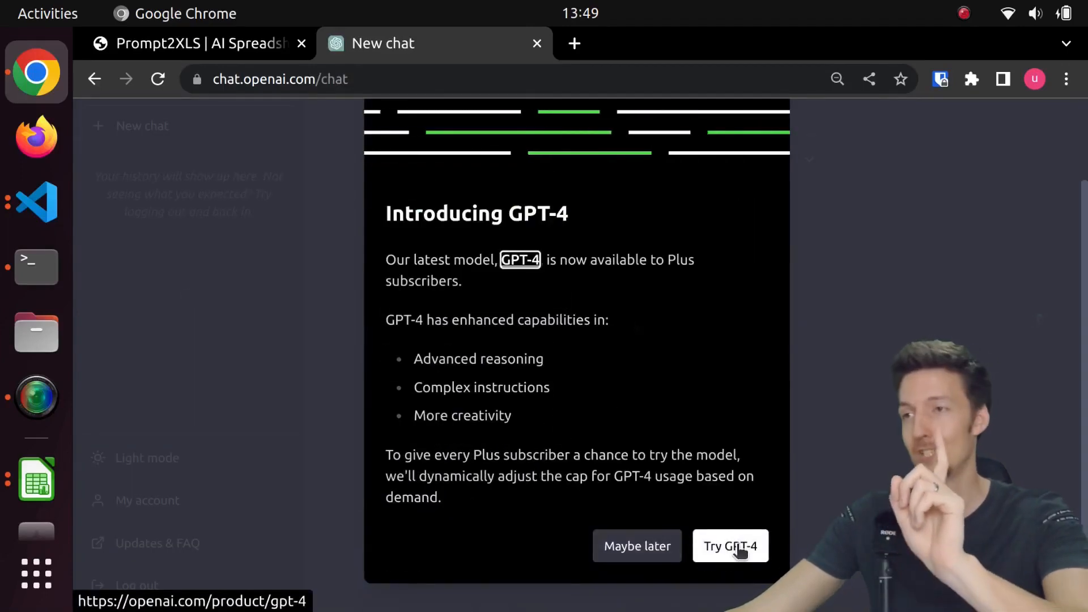
pyautogui.click(729, 547)
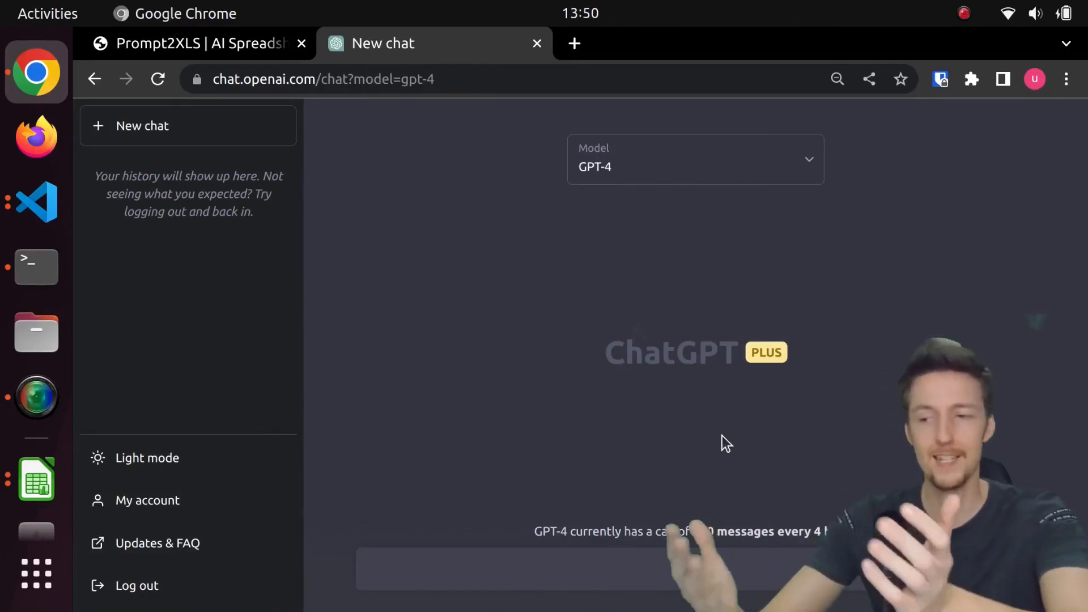
# Ask for a CSV of imaginary company employees with names, ages, salaries, job descriptions and an average-salary Excel formula.
pyautogui.write('Create a CSV file of the employees of an')
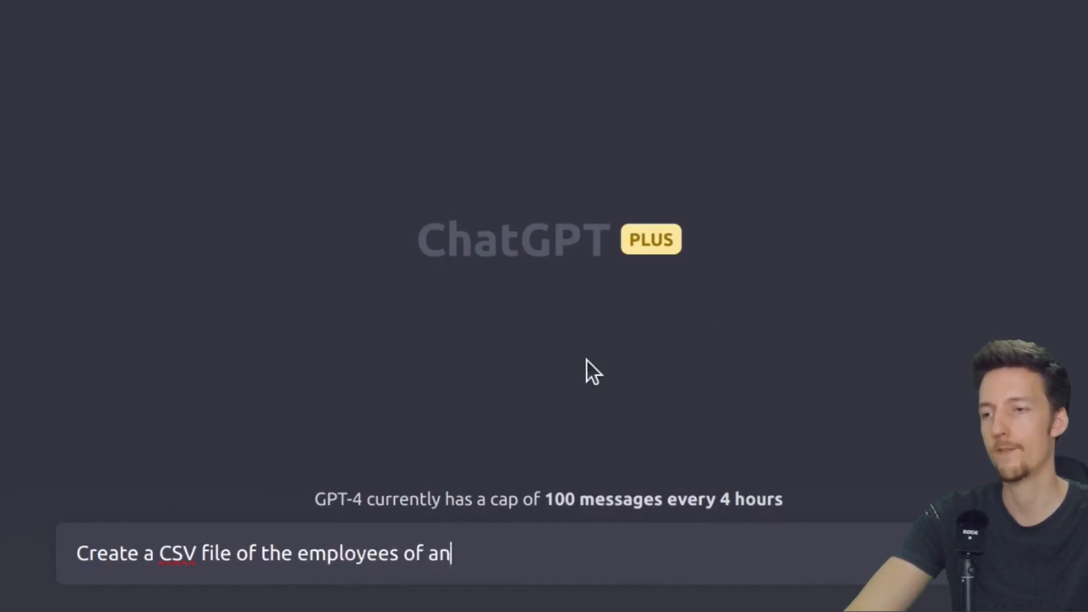
pyautogui.write('imaginary company')
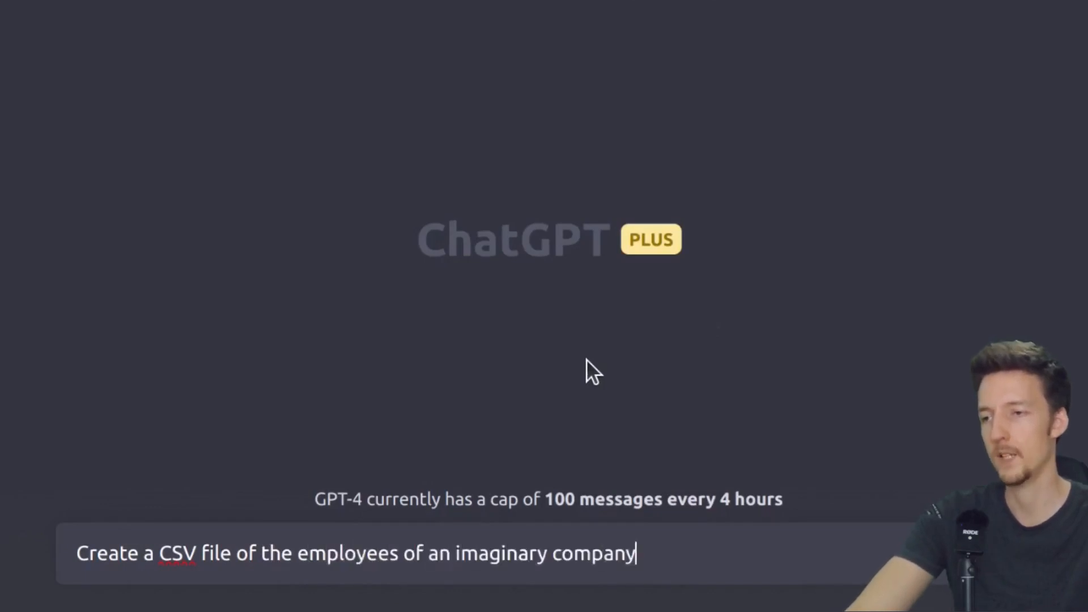
pyautogui.write('with their names, ages, salaries, and')
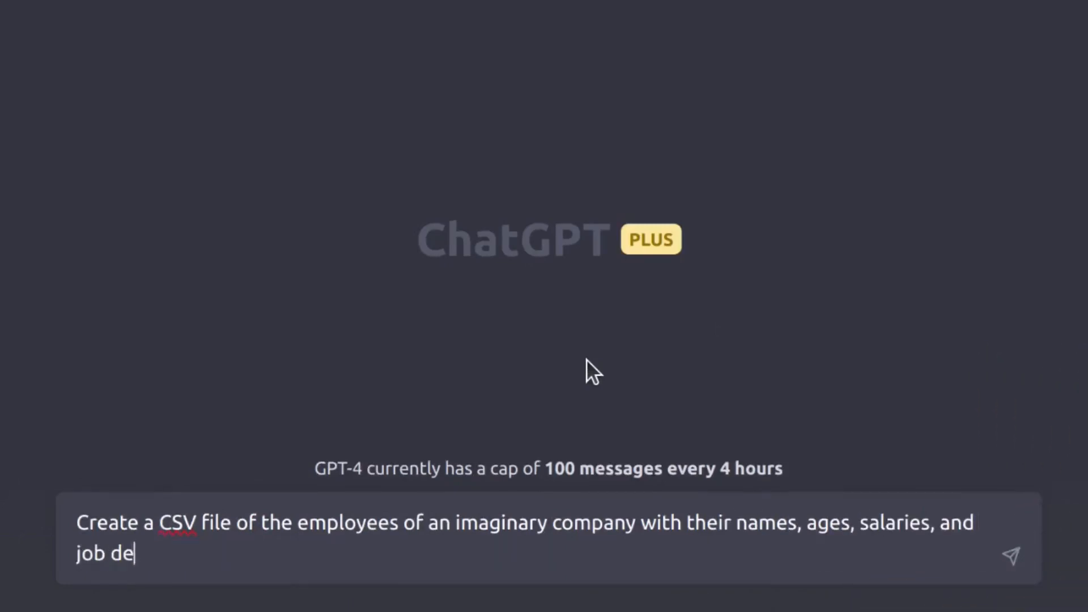
pyautogui.write('scriptions. Add a')
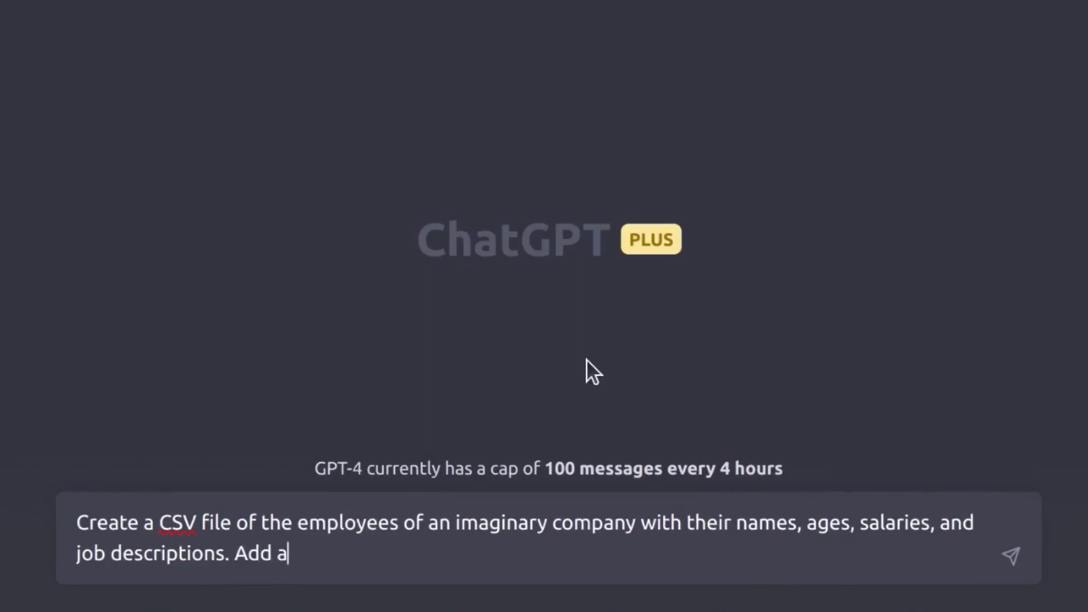
pyautogui.write('n Excel formu')
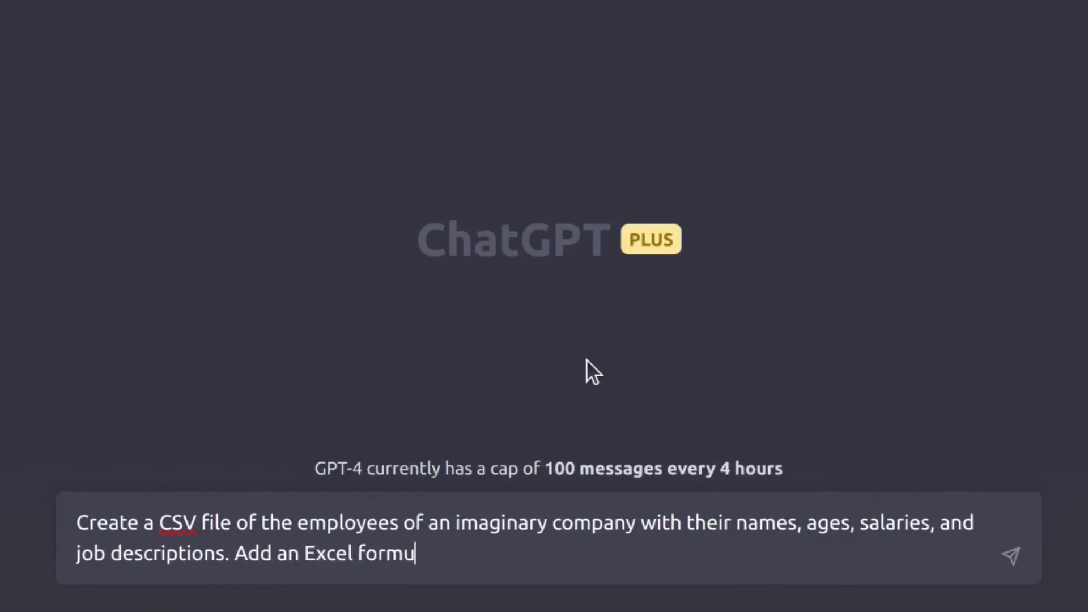
pyautogui.write('la to one cell')
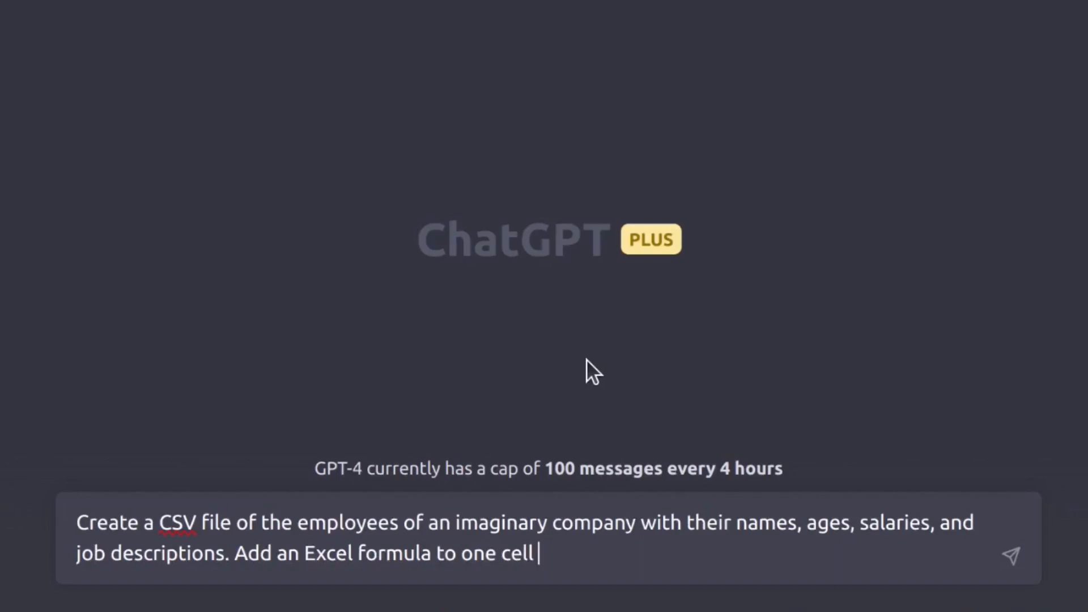
pyautogui.write('to calculate the')
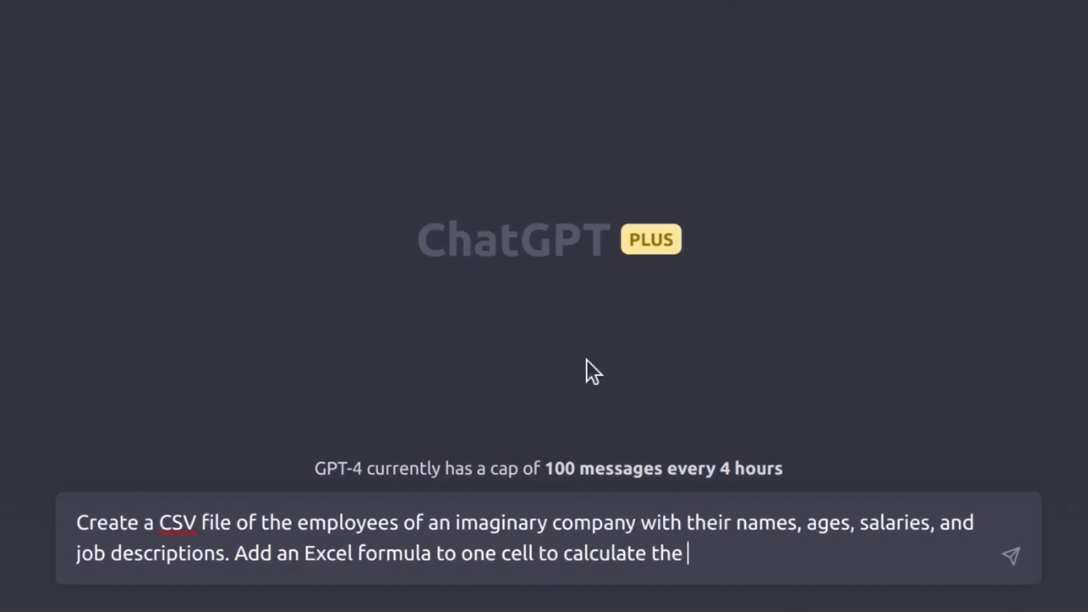
pyautogui.write('average sala')
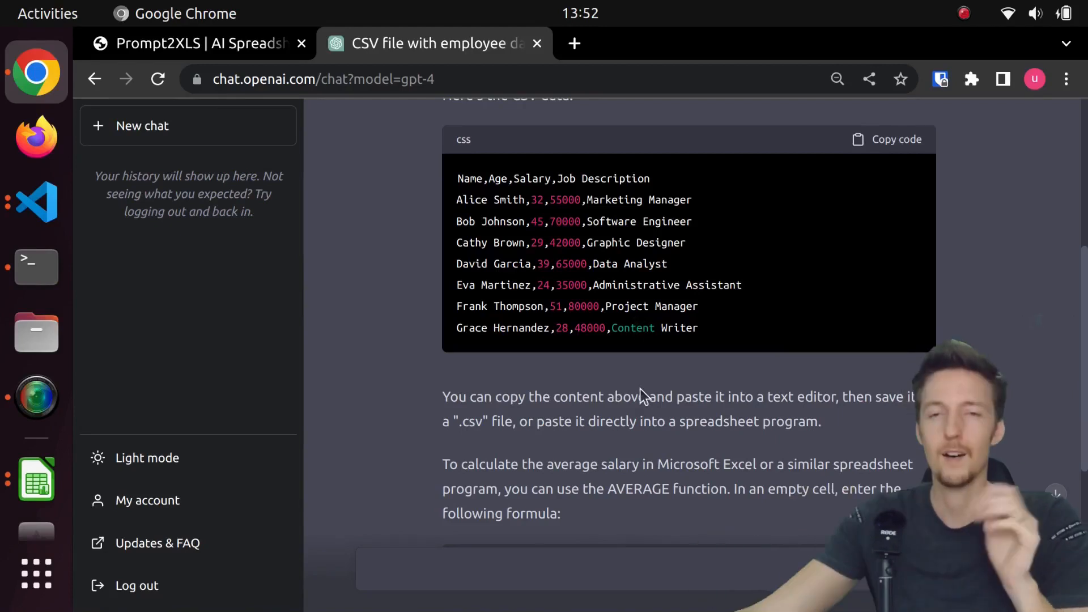
# Read GPT-4's employee CSV reply down to the =AVERAGE(C2:C8) average-salary formula.
pyautogui.scroll(-3)
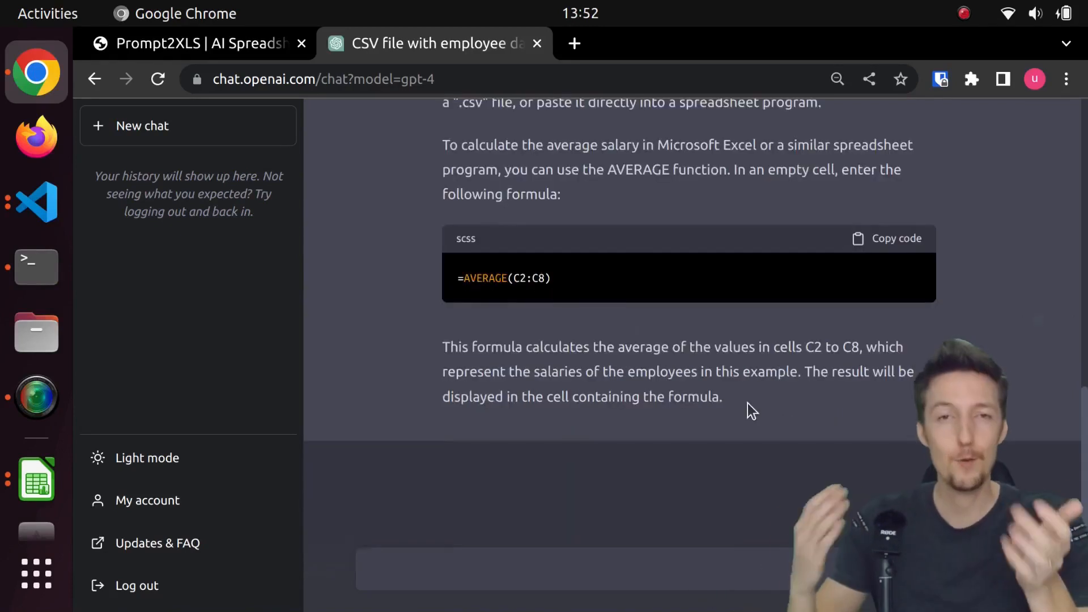